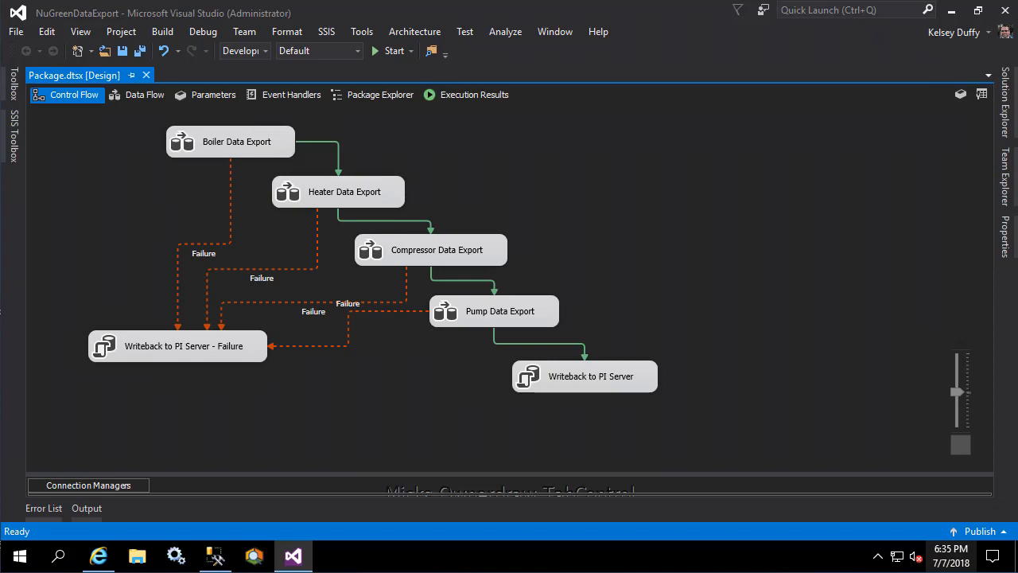
- Bring up the Install Integration Services article and scroll to its installation steps section
{"action": "left_click", "coordinate": [98, 555]}
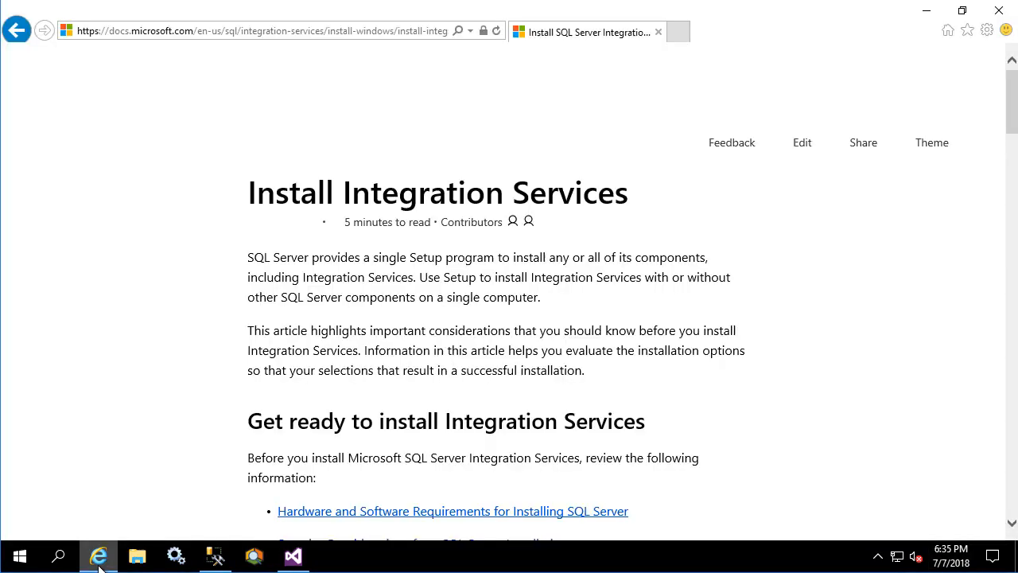
{"action": "scroll", "scroll_direction": "down", "scroll_amount": 3}
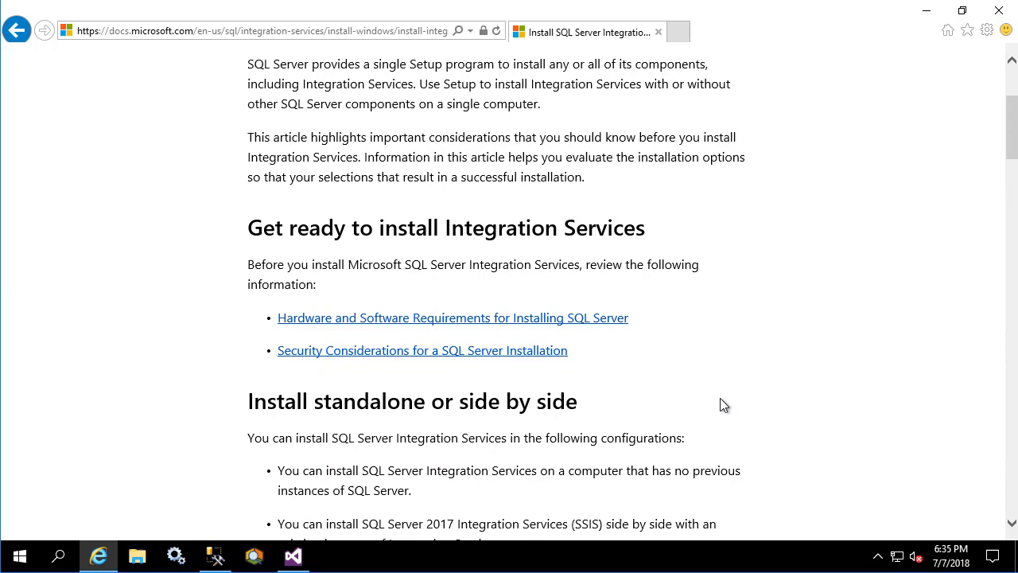
{"action": "scroll", "scroll_direction": "down", "scroll_amount": 3}
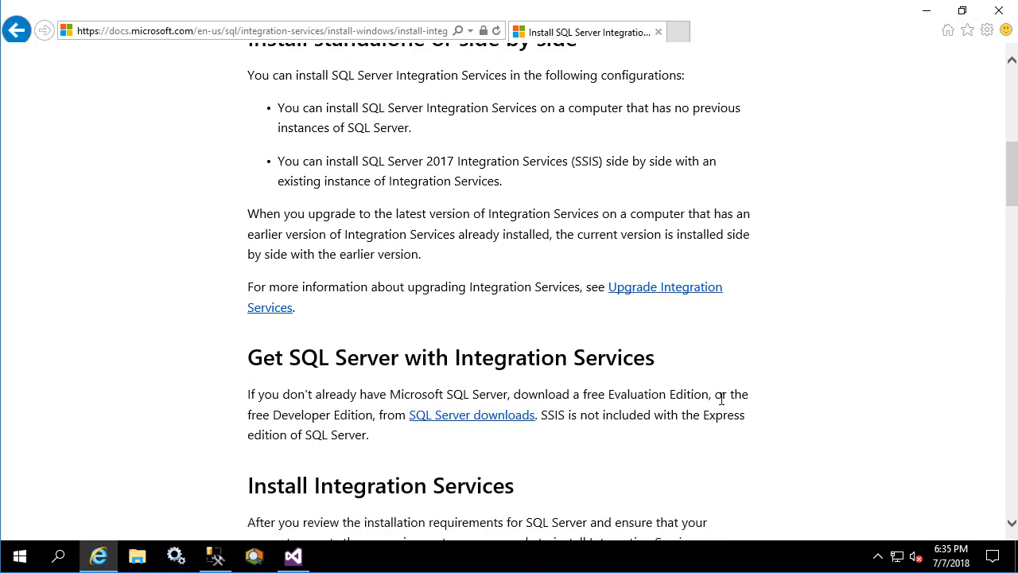
{"action": "scroll", "scroll_direction": "down", "scroll_amount": 3}
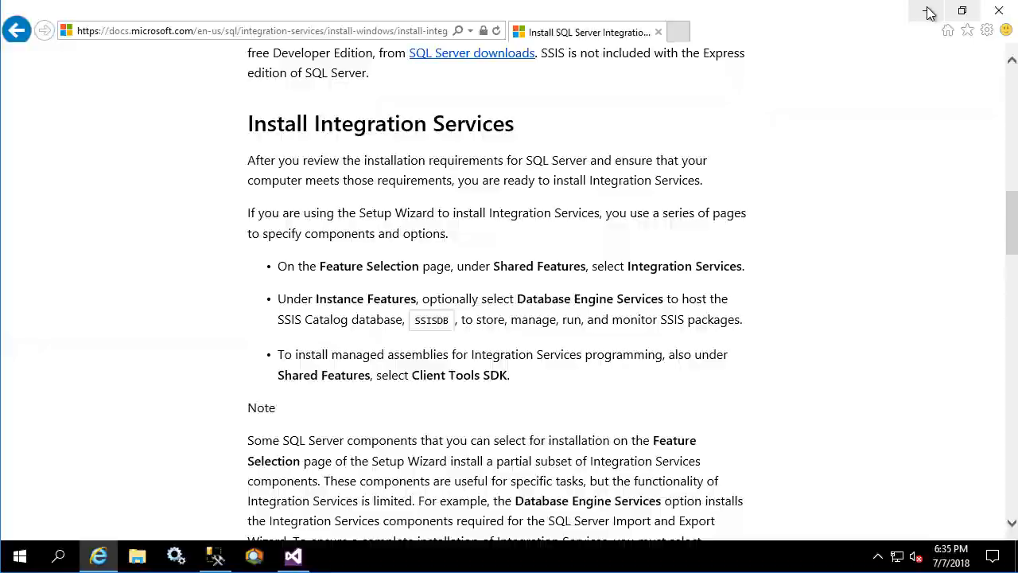
- Check in Services that SQL Server (MSSQLSERVER) shows Running with automatic startup
{"action": "left_click", "coordinate": [175, 557]}
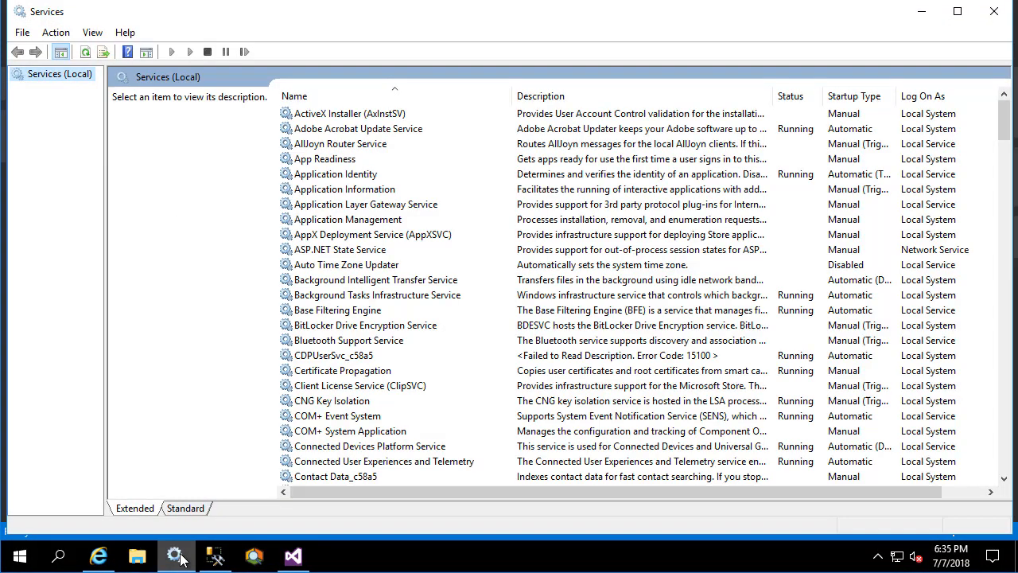
{"action": "left_click", "coordinate": [360, 385]}
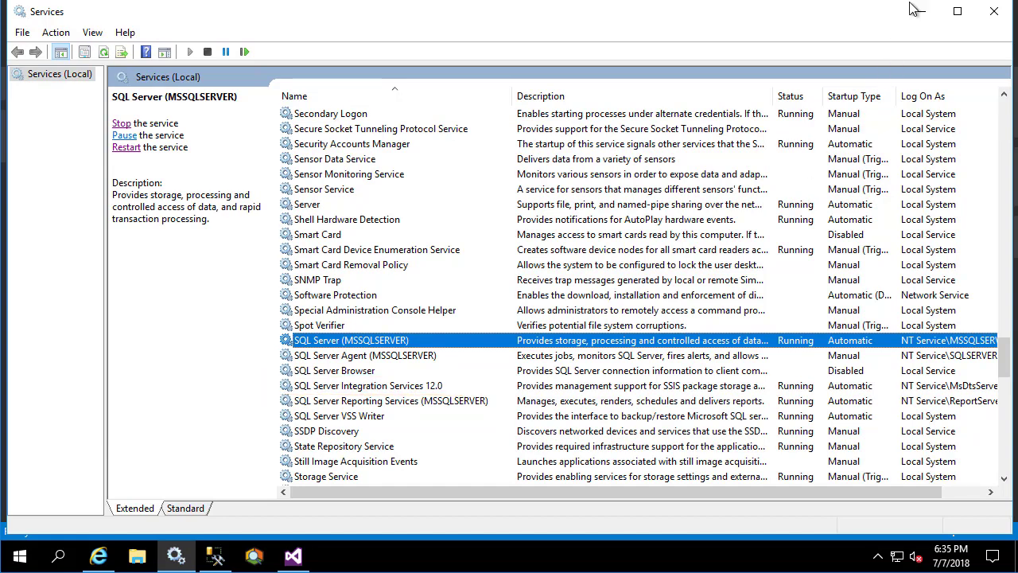
- Start the Integration Services Deployment Wizard with server PISRV01 and browse for a catalog path
{"action": "left_click", "coordinate": [293, 557]}
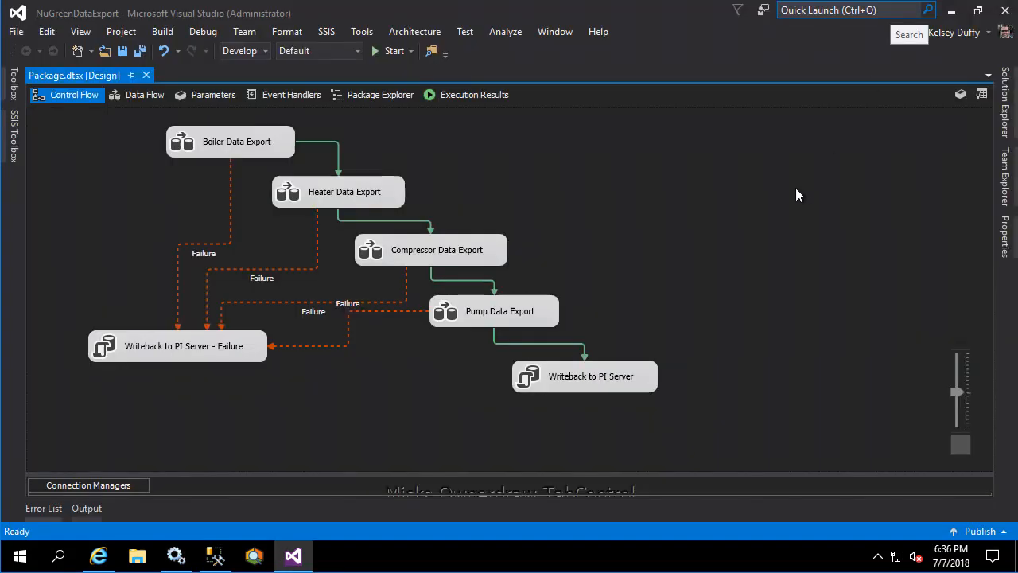
{"action": "mouse_move", "coordinate": [626, 188]}
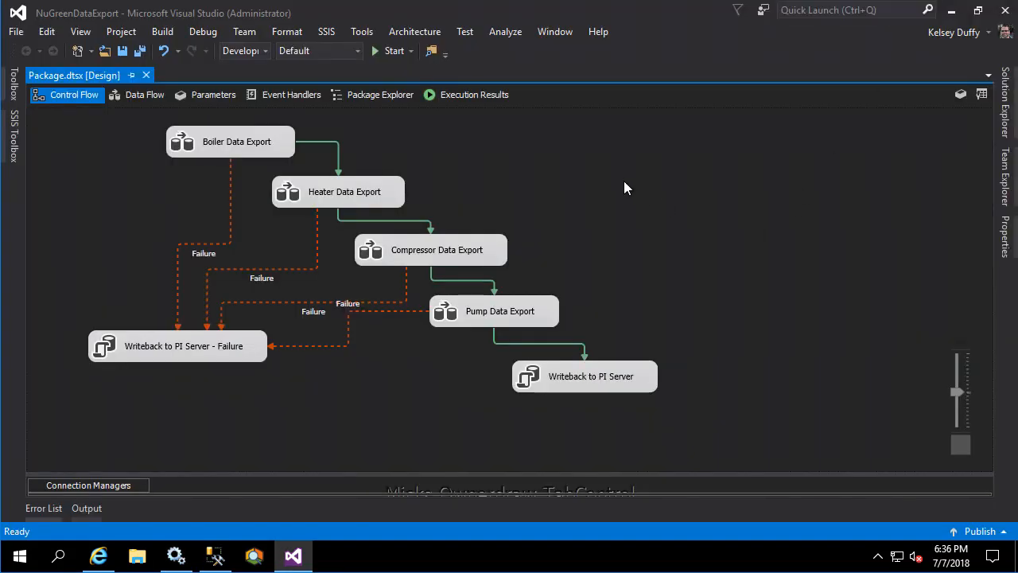
{"action": "left_click", "coordinate": [120, 32]}
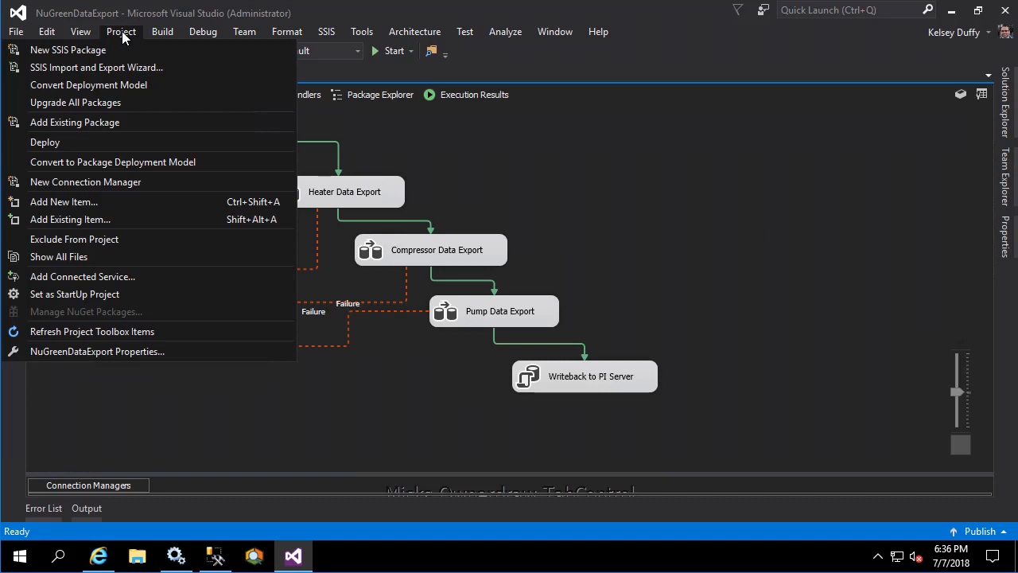
{"action": "left_click", "coordinate": [98, 151]}
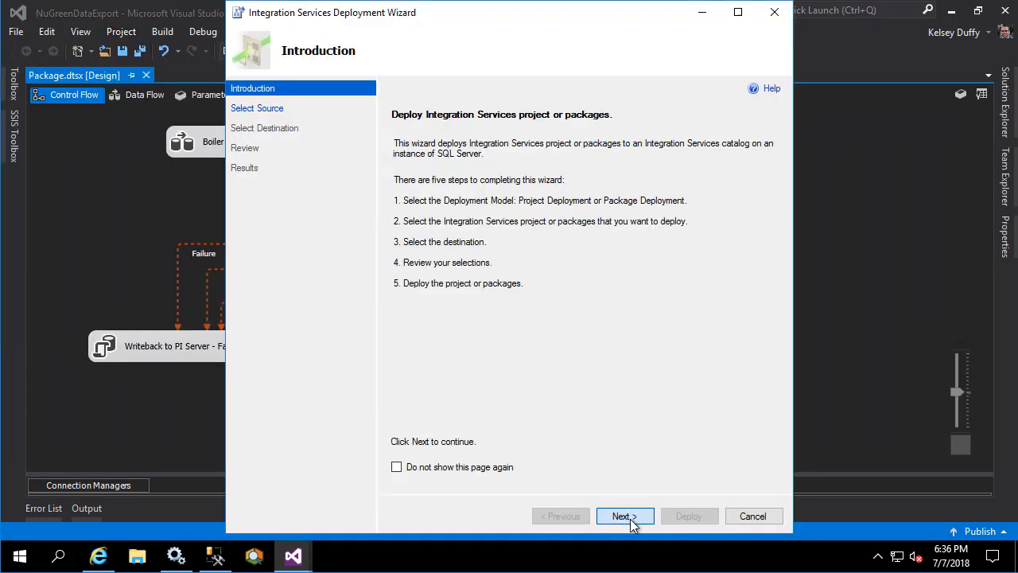
{"action": "left_click", "coordinate": [623, 516]}
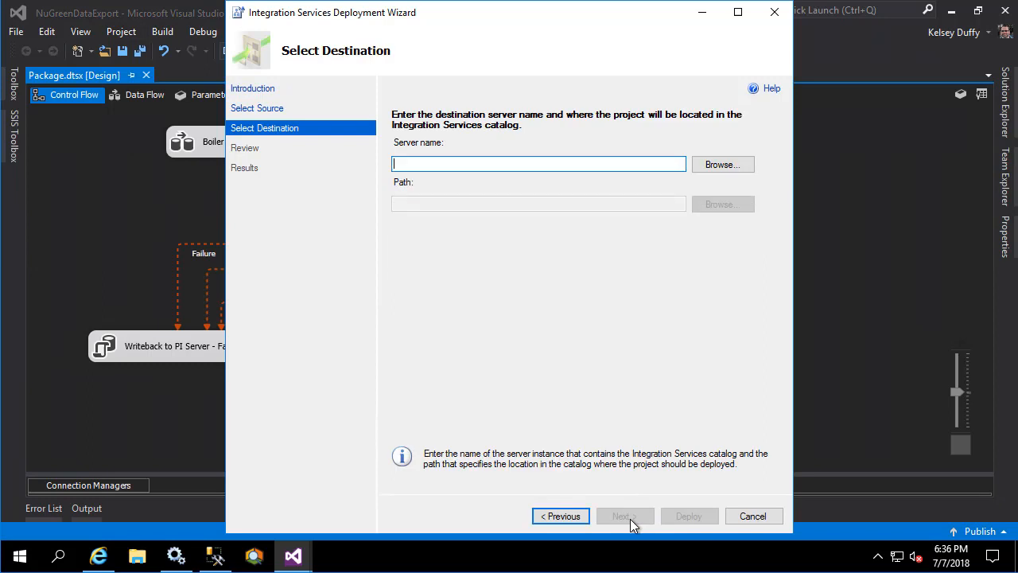
{"action": "type", "text": "PISRV01"}
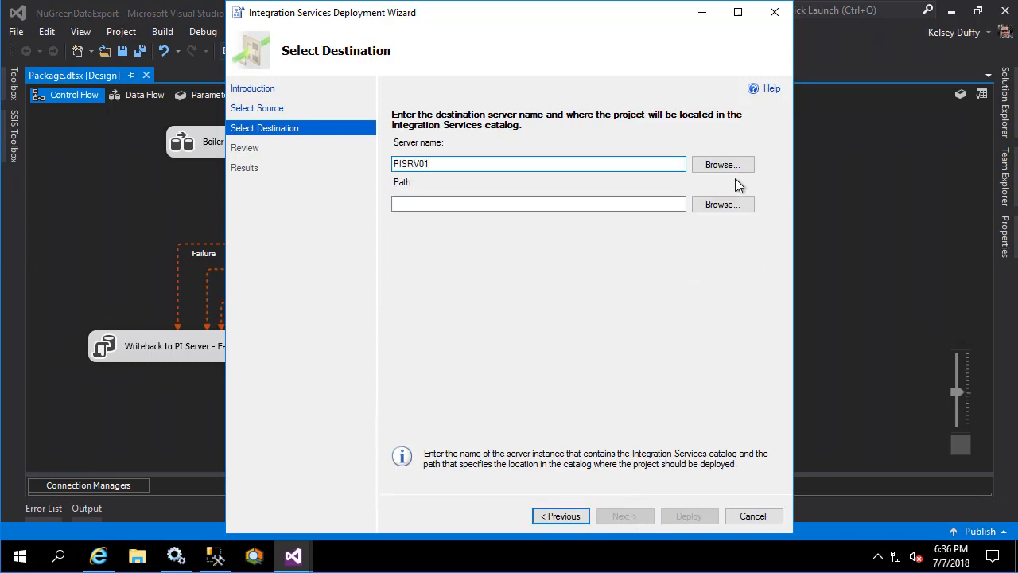
{"action": "left_click", "coordinate": [722, 203]}
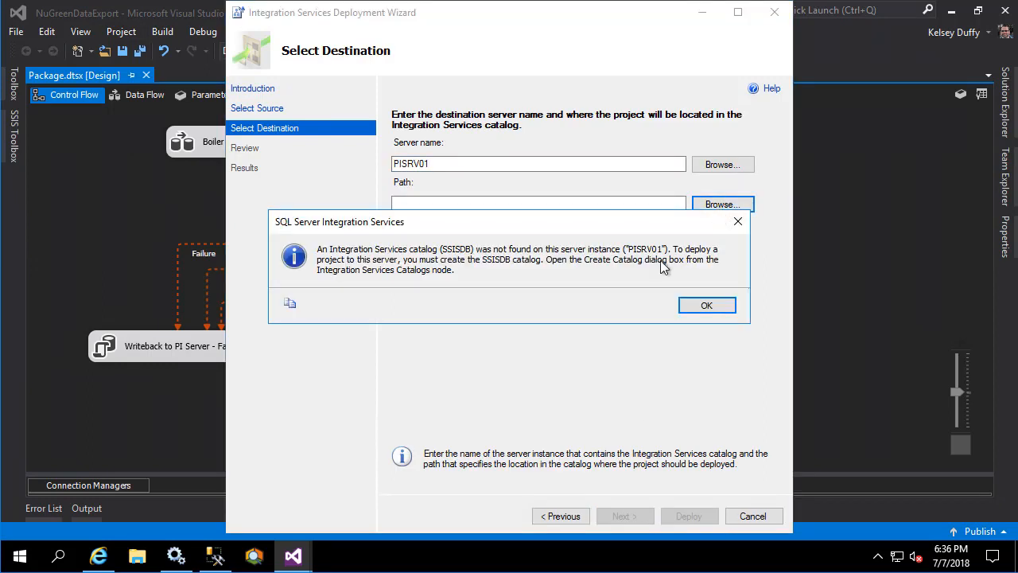
{"action": "mouse_move", "coordinate": [613, 309]}
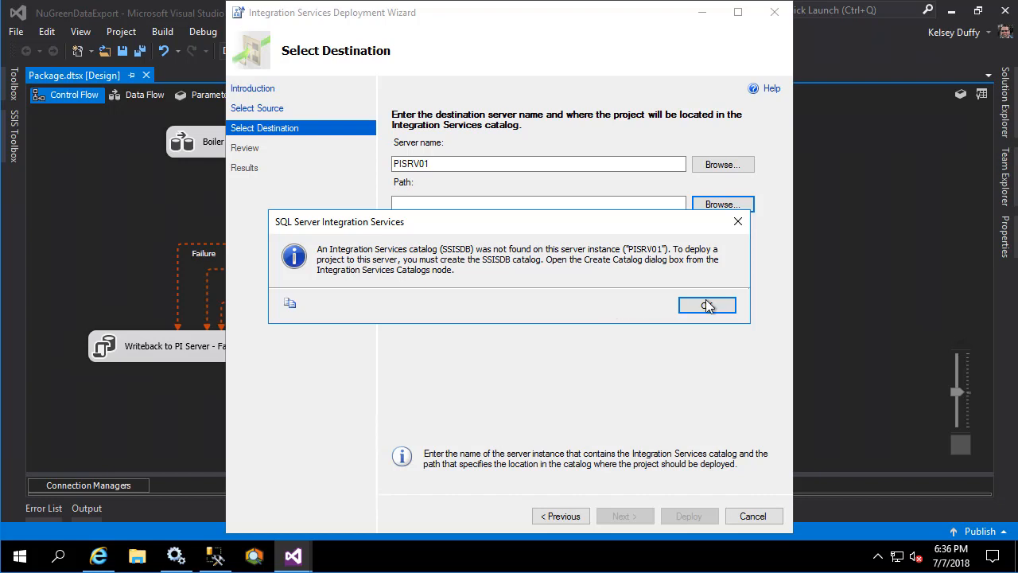
- Dismiss the missing-catalog notice and create an encrypted SSISDB catalog under Integration Services Catalogs
{"action": "left_click", "coordinate": [706, 306]}
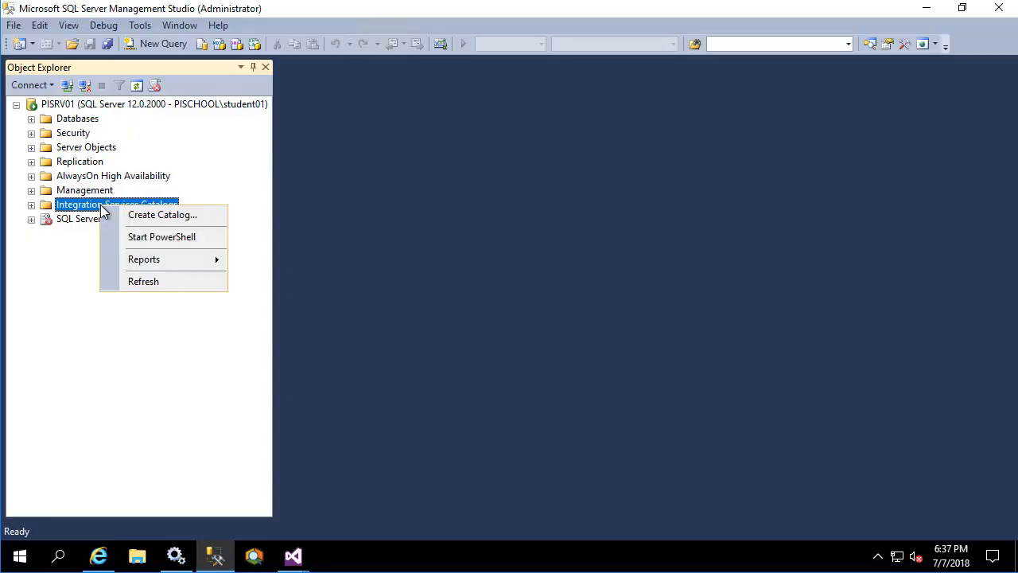
{"action": "left_click", "coordinate": [162, 213]}
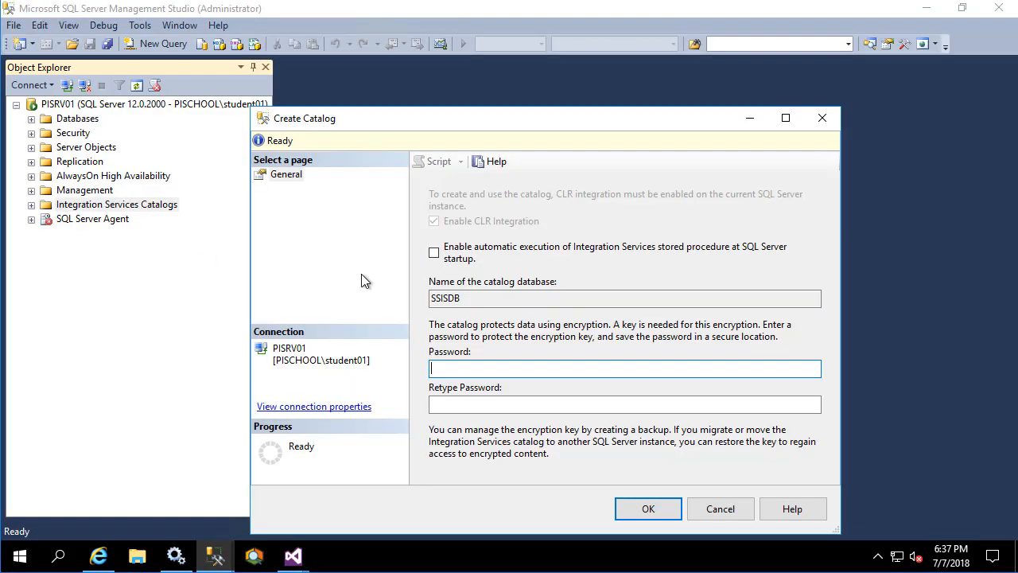
{"action": "left_click", "coordinate": [649, 509]}
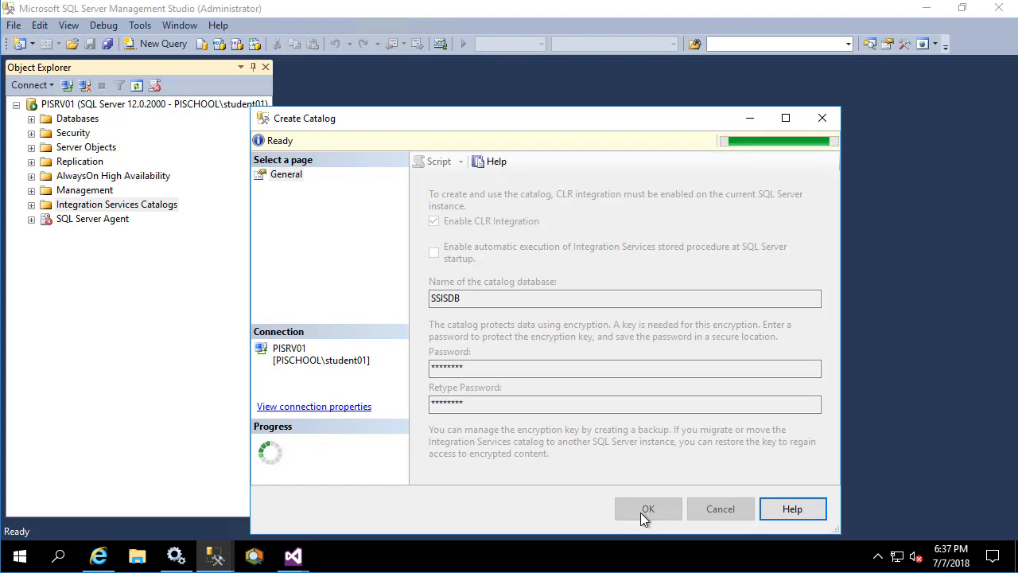
{"action": "left_click", "coordinate": [649, 510]}
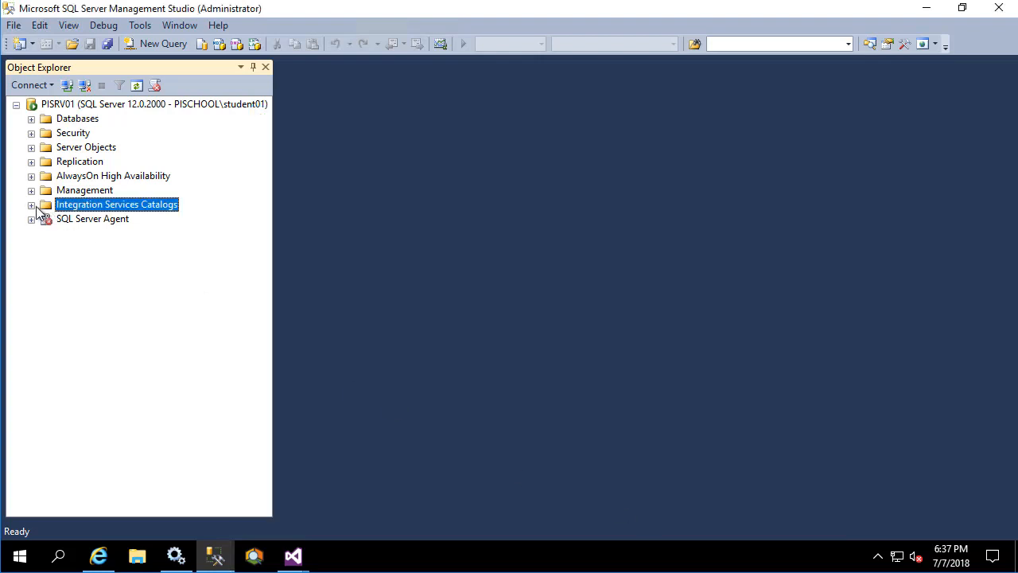
{"action": "left_click", "coordinate": [32, 204]}
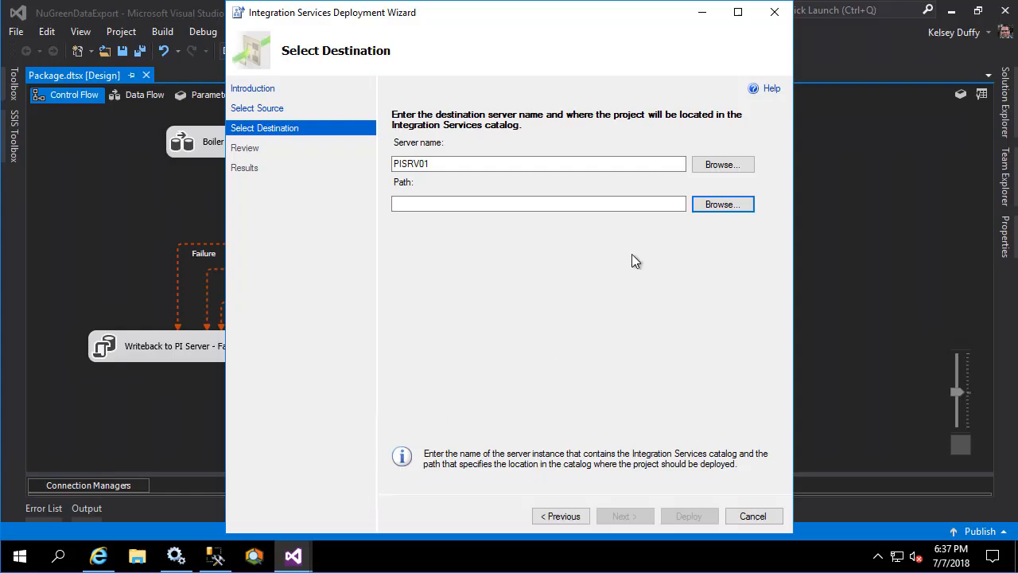
- Choose SSISDB as destination and add a NuGreenEquipmentExport folder for the project
{"action": "left_click", "coordinate": [722, 204]}
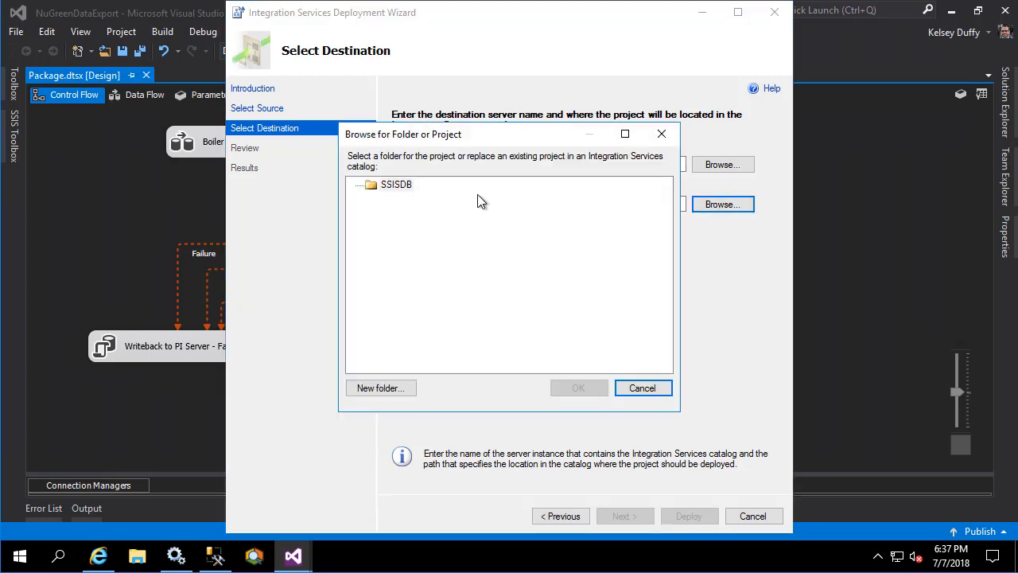
{"action": "left_click", "coordinate": [396, 184]}
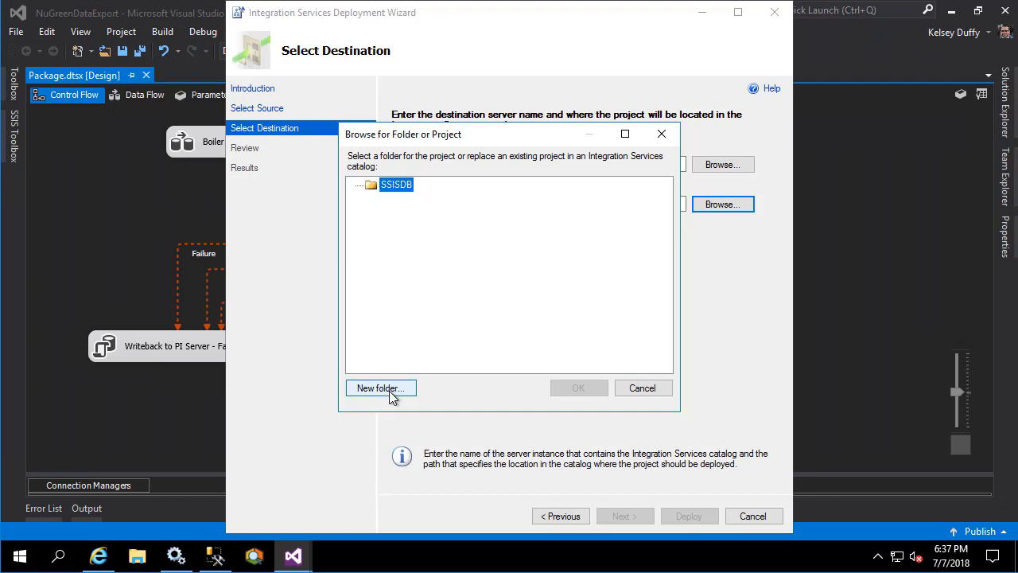
{"action": "left_click", "coordinate": [379, 388]}
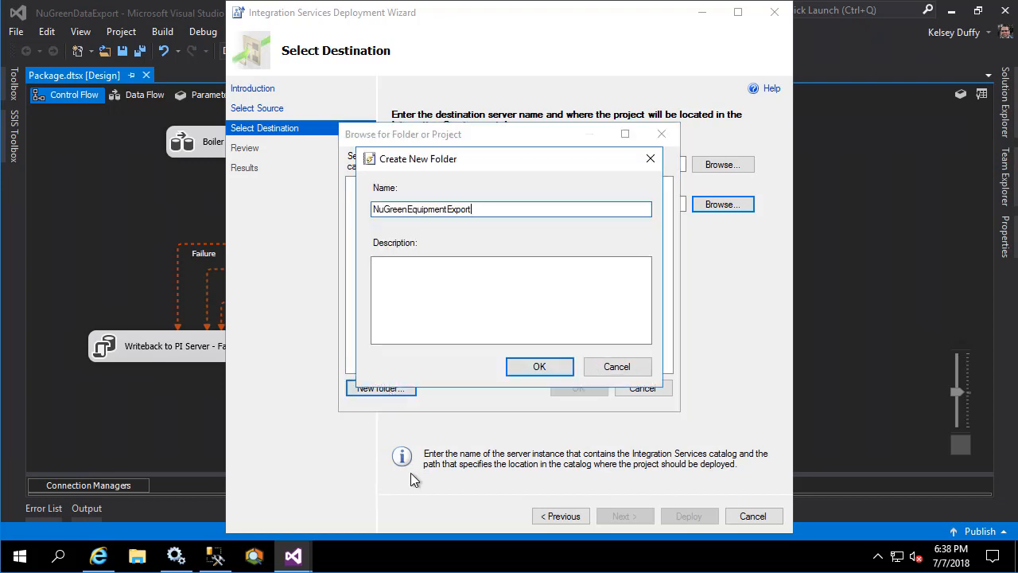
{"action": "left_click", "coordinate": [539, 366]}
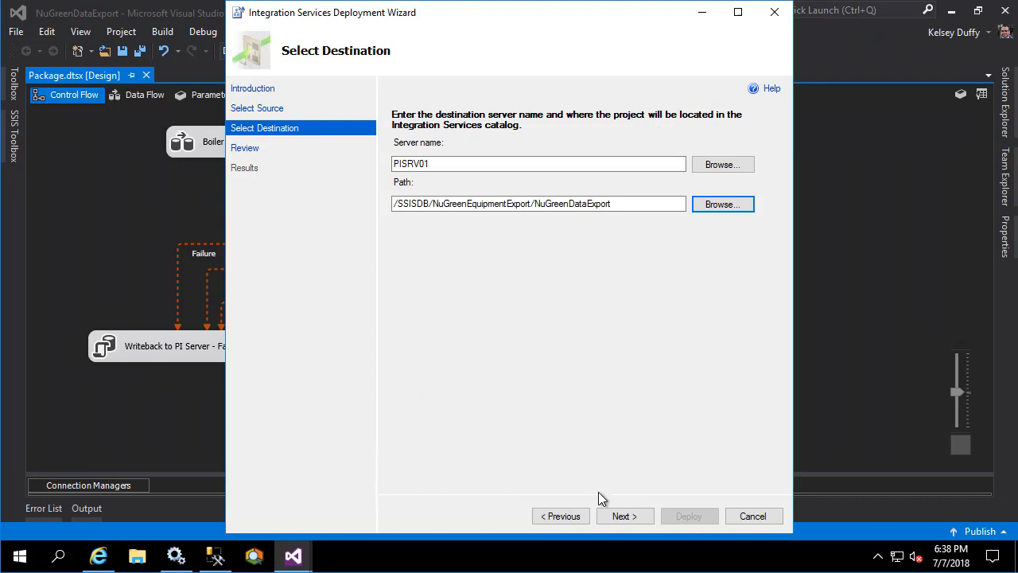
- Review the choices, deploy the project with all steps Passed, and close the wizard
{"action": "left_click", "coordinate": [623, 515]}
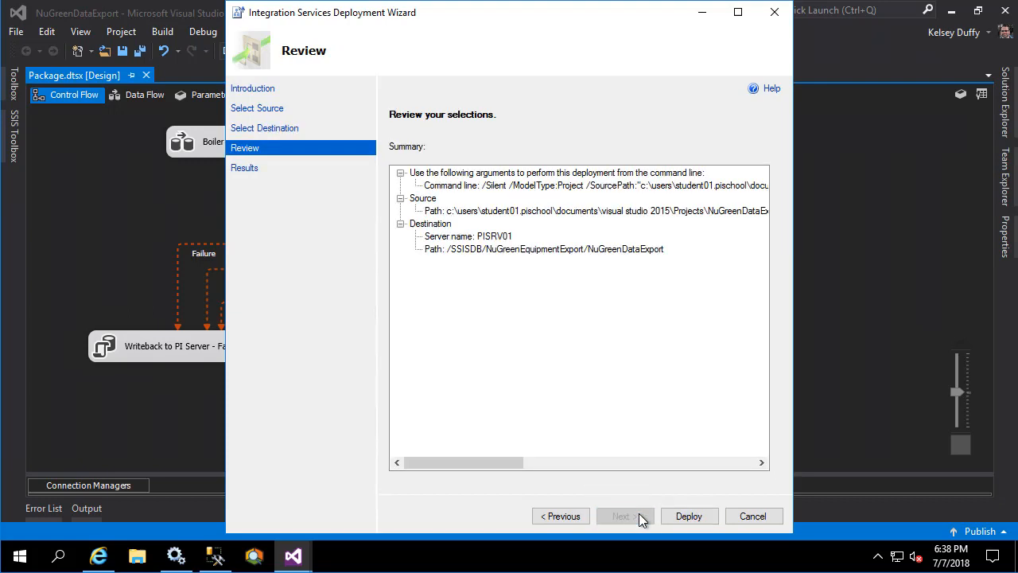
{"action": "left_click", "coordinate": [690, 515]}
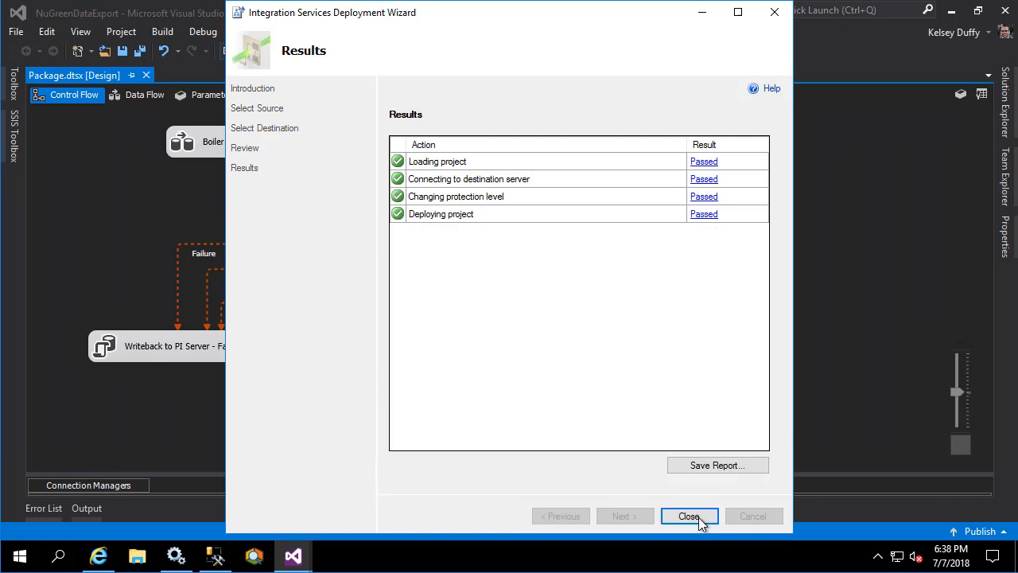
{"action": "left_click", "coordinate": [689, 515]}
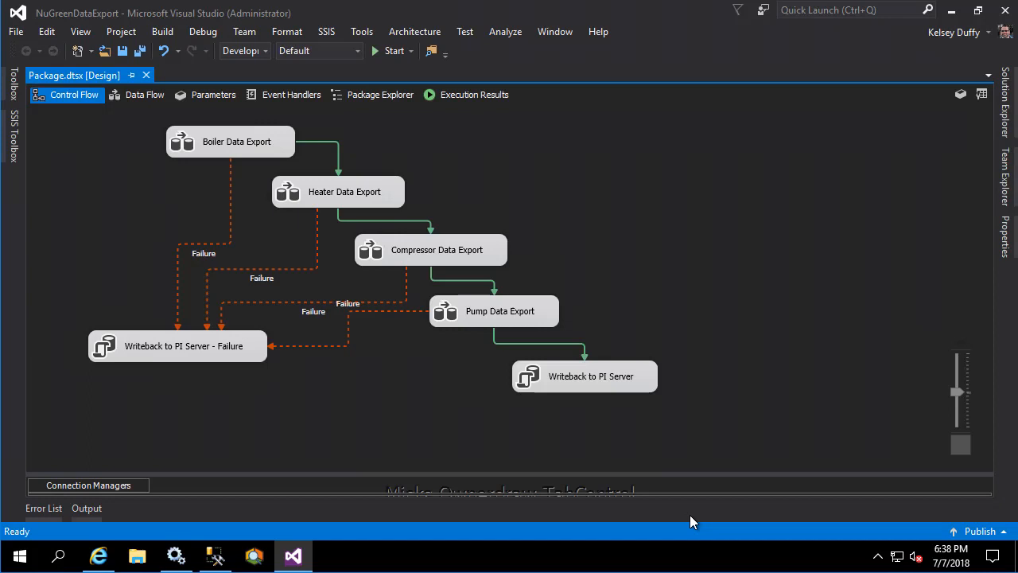
{"action": "mouse_move", "coordinate": [761, 394]}
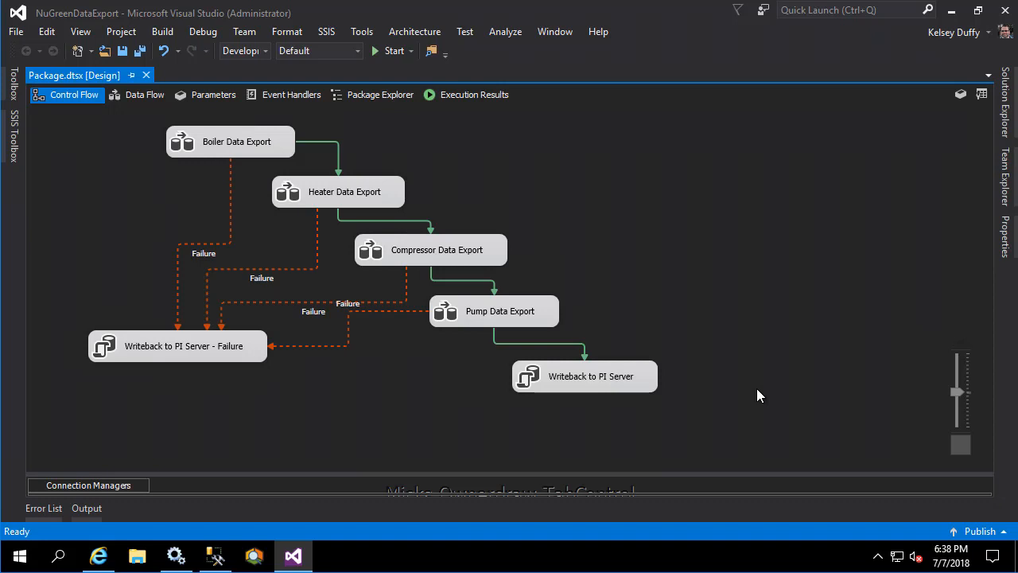
{"action": "mouse_move", "coordinate": [939, 124]}
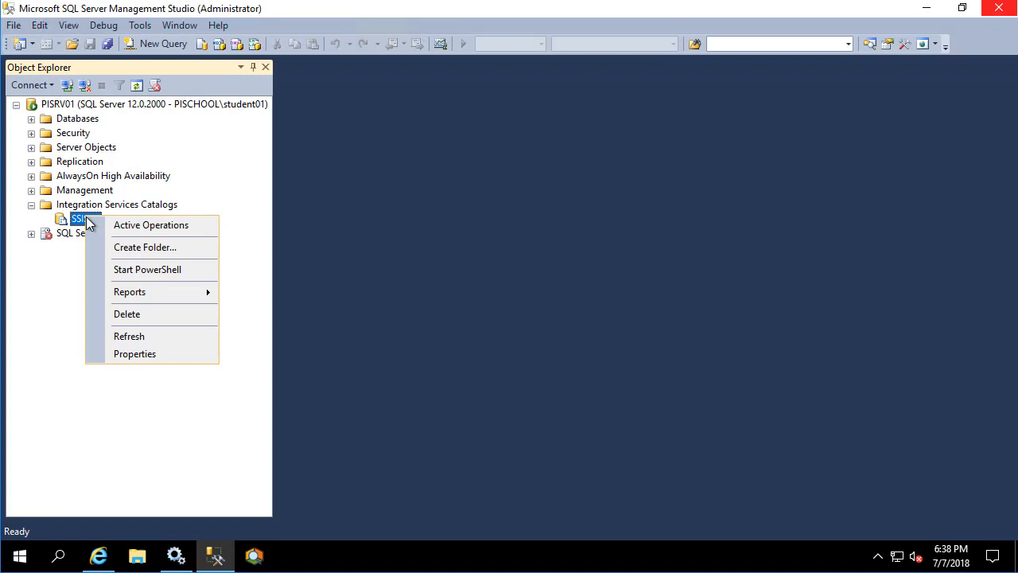
- Expand SSISDB > NuGreenEquipmentExport > NuGreenDataExport down to its Package.dtsx
{"action": "left_click", "coordinate": [61, 248]}
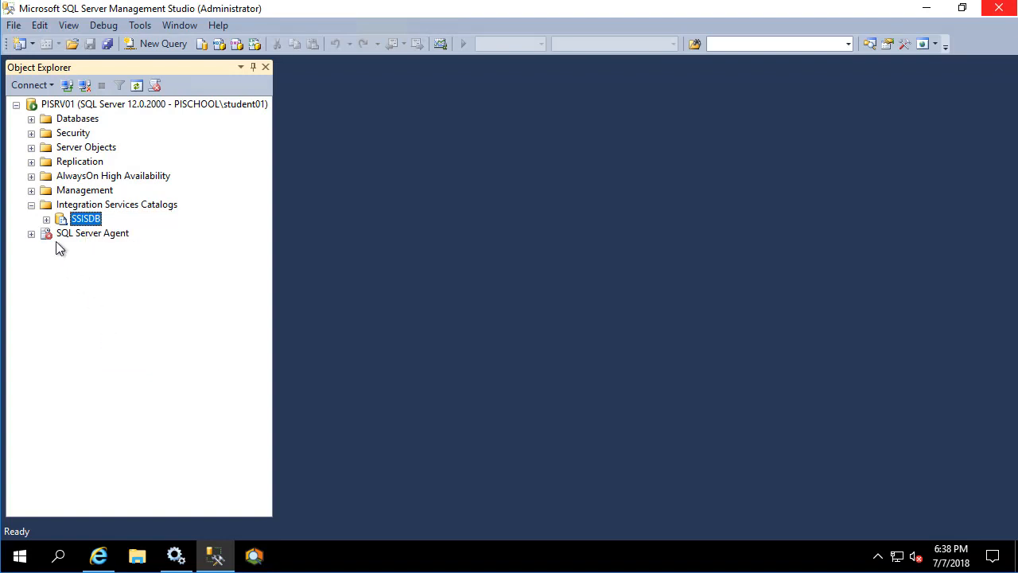
{"action": "left_click", "coordinate": [46, 219]}
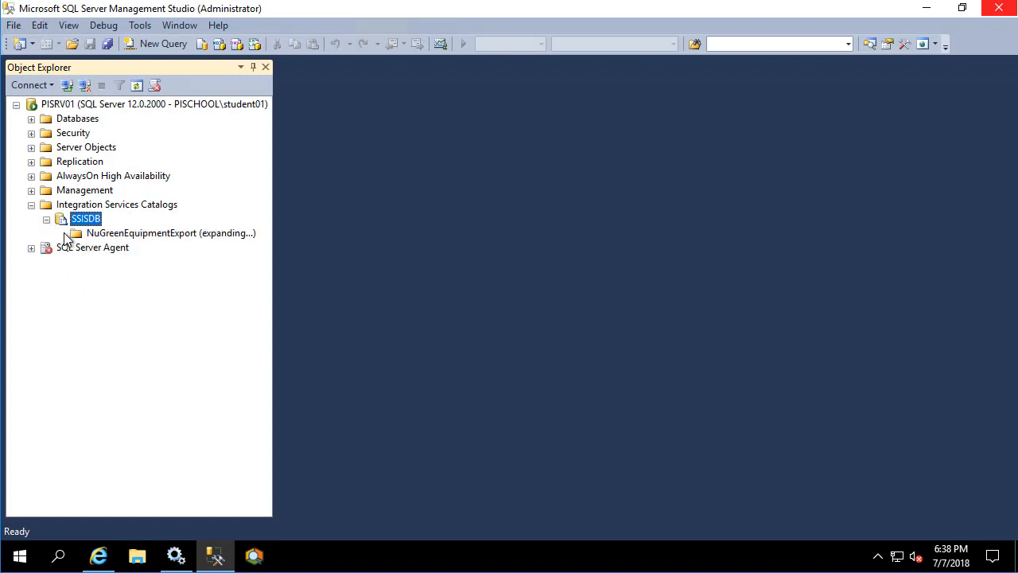
{"action": "left_click", "coordinate": [76, 232]}
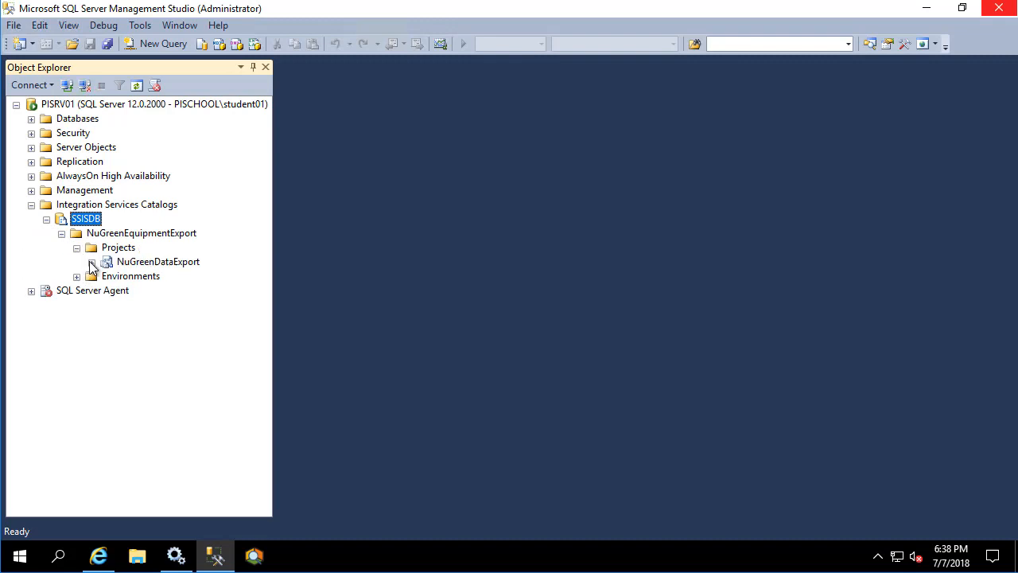
{"action": "left_click", "coordinate": [92, 261]}
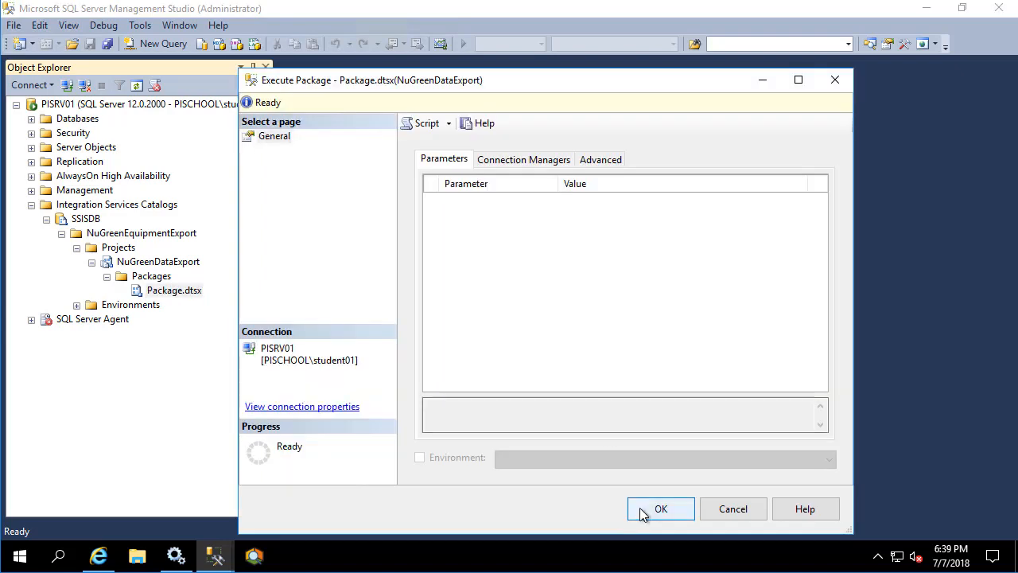
- Execute Package.dtsx and refresh its Overview report to show operation 2 succeeded
{"action": "left_click", "coordinate": [660, 509]}
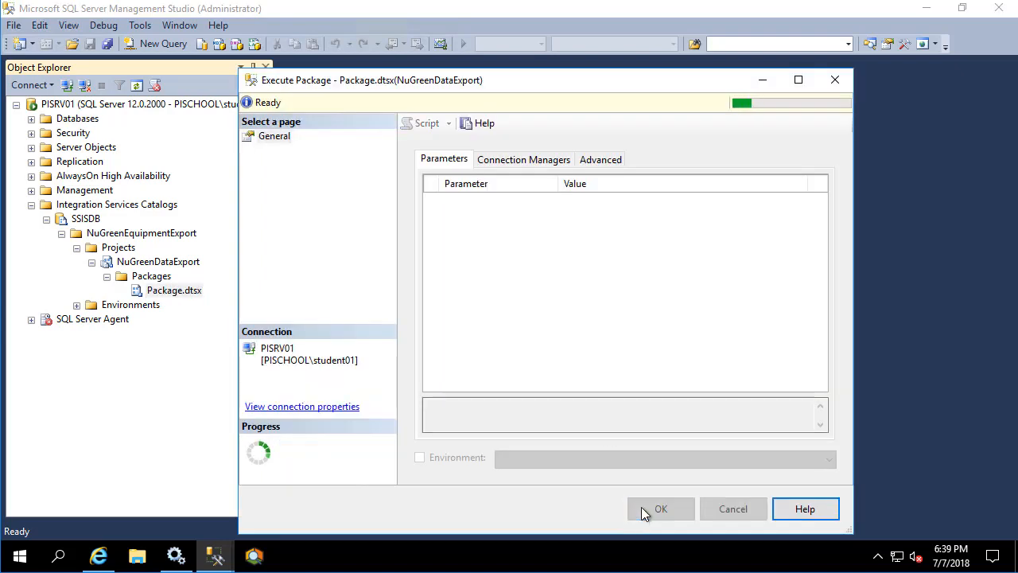
{"action": "left_click", "coordinate": [660, 509]}
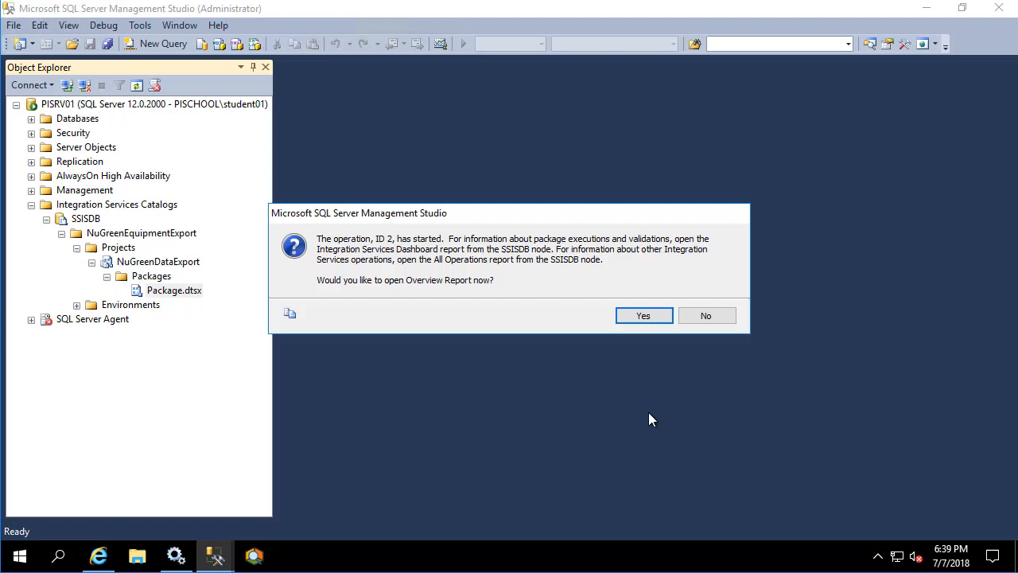
{"action": "left_click", "coordinate": [706, 315]}
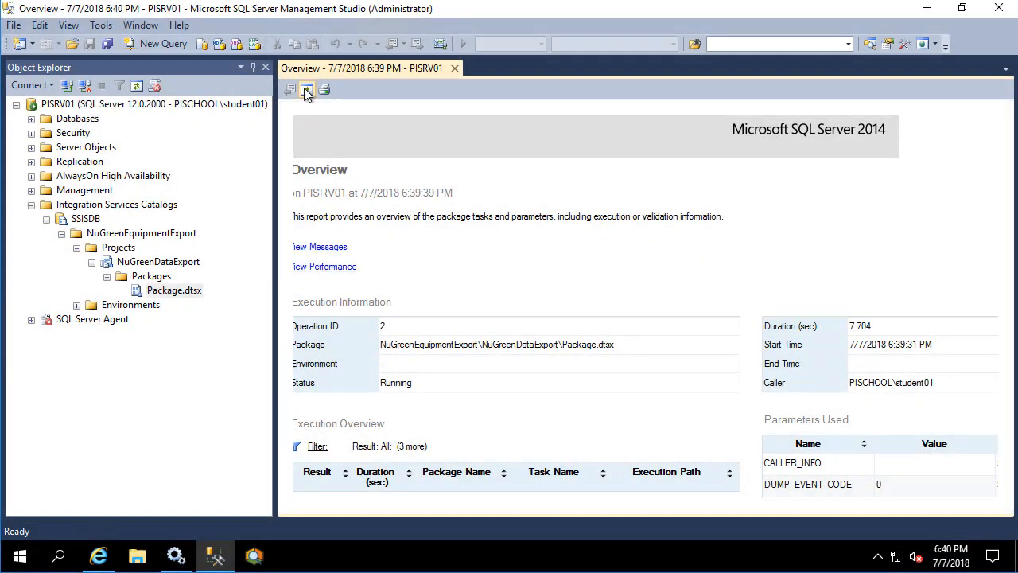
{"action": "left_click", "coordinate": [306, 89]}
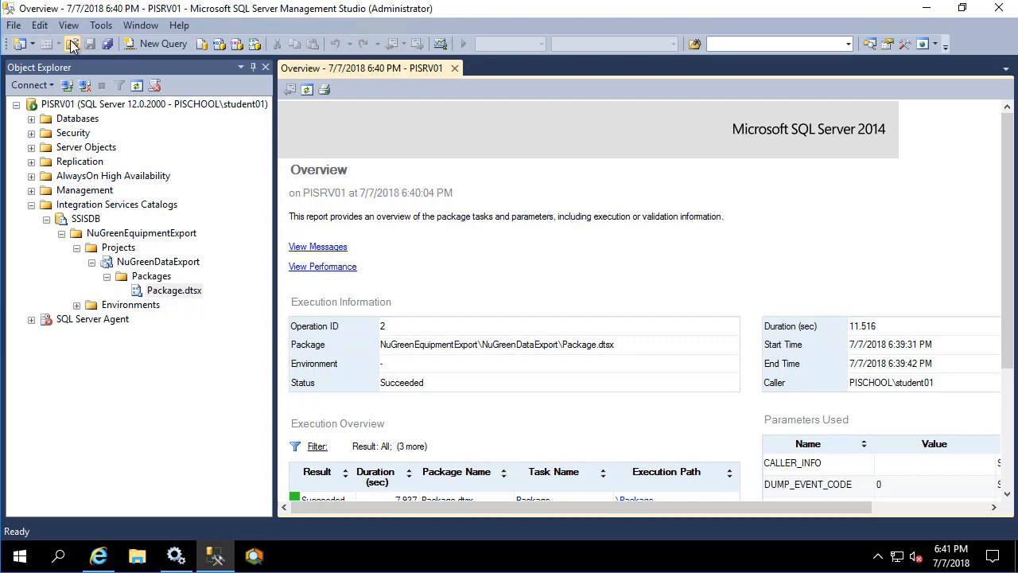
{"action": "left_click", "coordinate": [73, 45]}
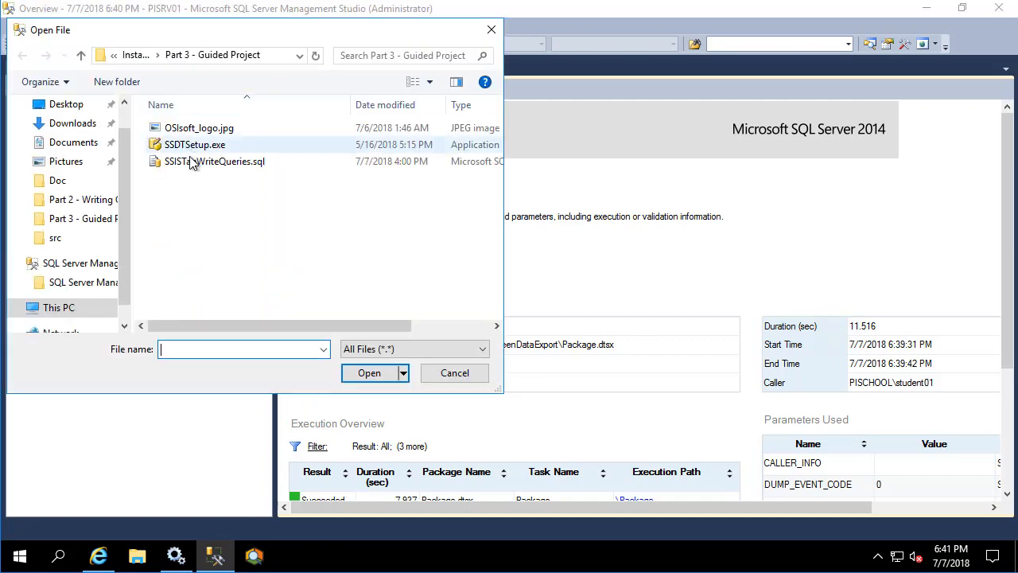
- Load SSISTagWriteQueries.sql and run its SSISPackageTracker SELECT query
{"action": "left_click", "coordinate": [453, 372]}
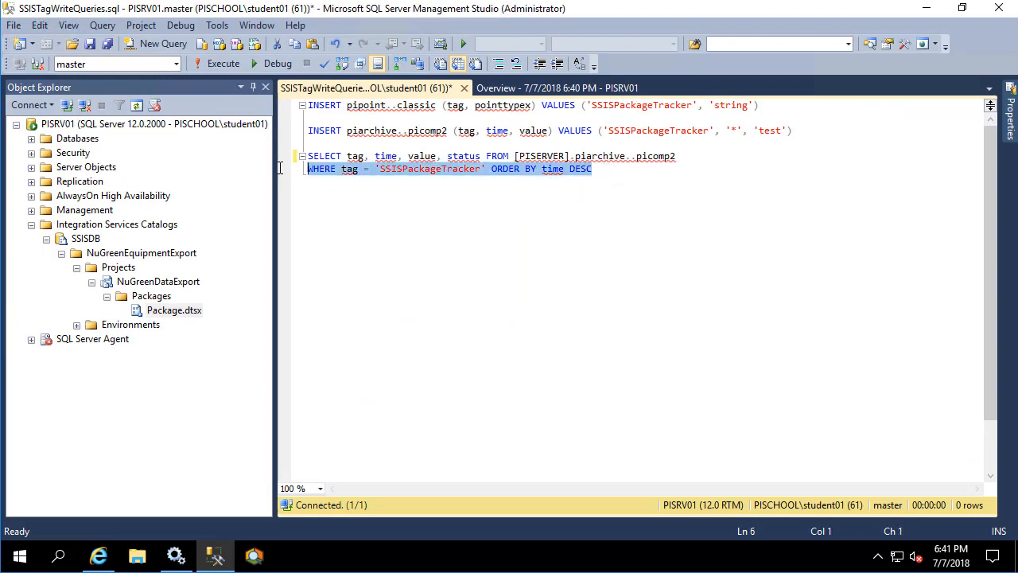
{"action": "left_click", "coordinate": [222, 64]}
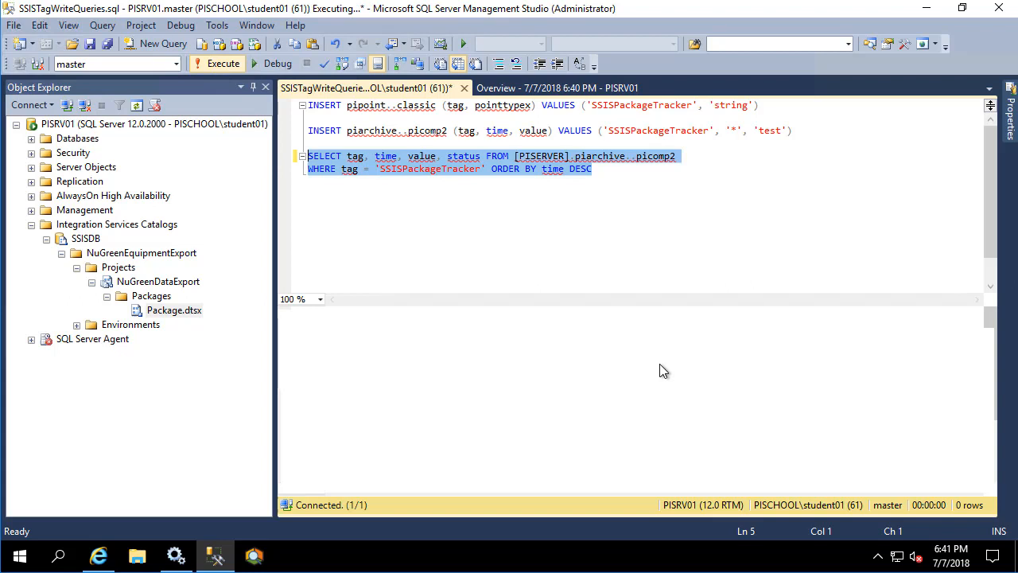
{"action": "left_click", "coordinate": [223, 64]}
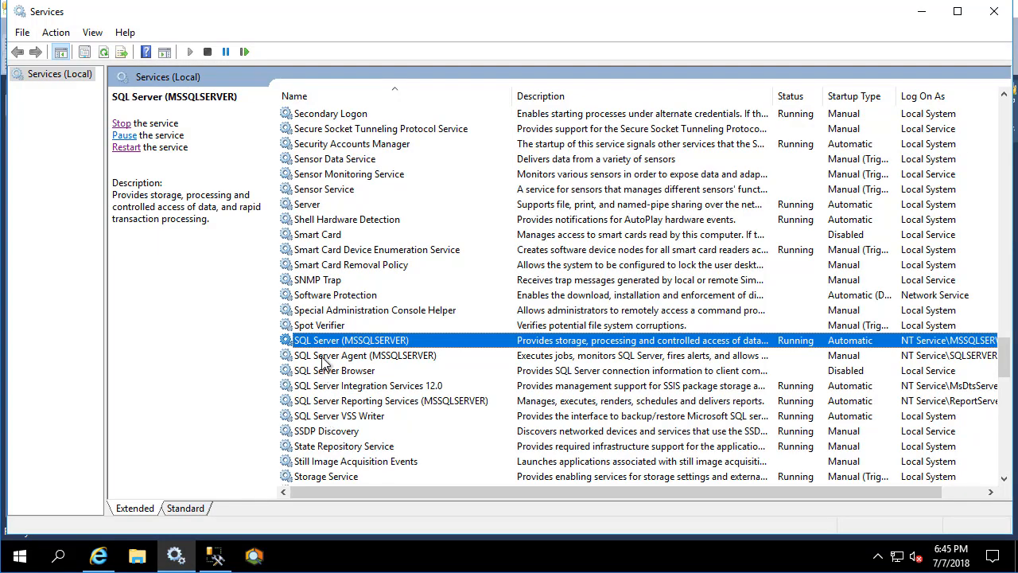
- Start the SQL Server Agent (MSSQLSERVER) service from its properties and return to Management Studio
{"action": "double_click", "coordinate": [365, 355]}
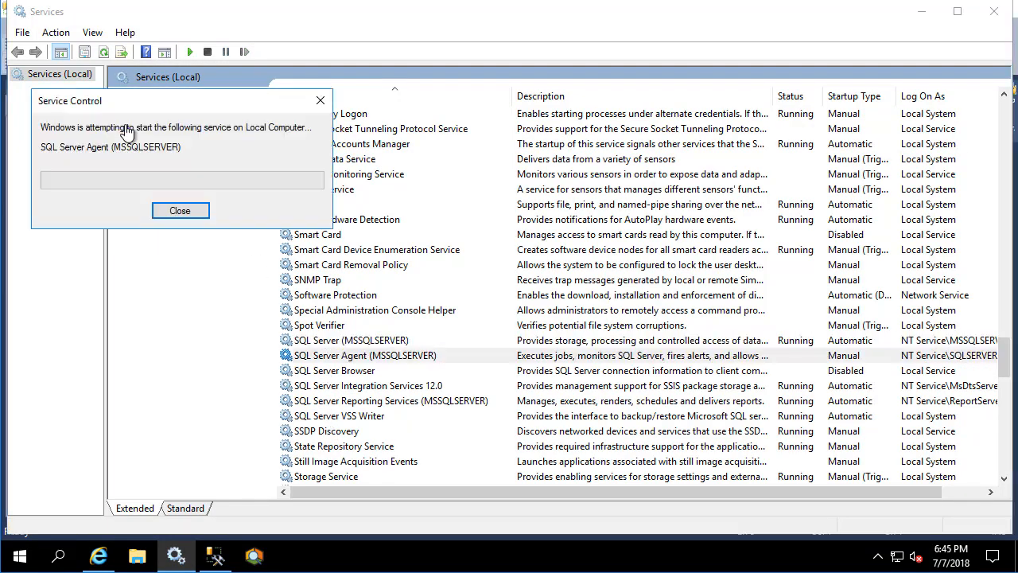
{"action": "left_click", "coordinate": [180, 210]}
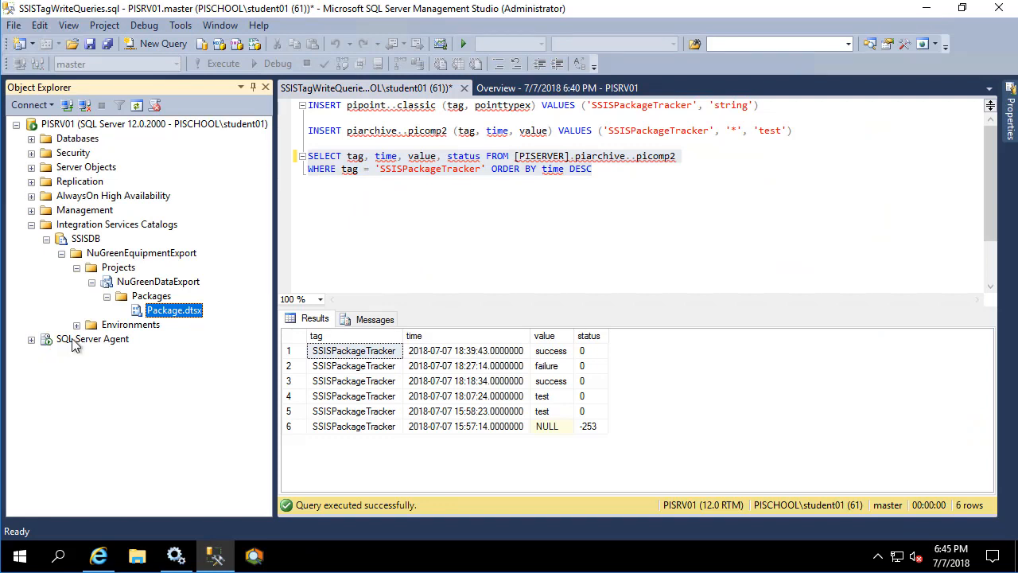
- Create a new SQL Server Agent job named NuGreenDataExportDailyJob and go to its Steps page
{"action": "right_click", "coordinate": [94, 339]}
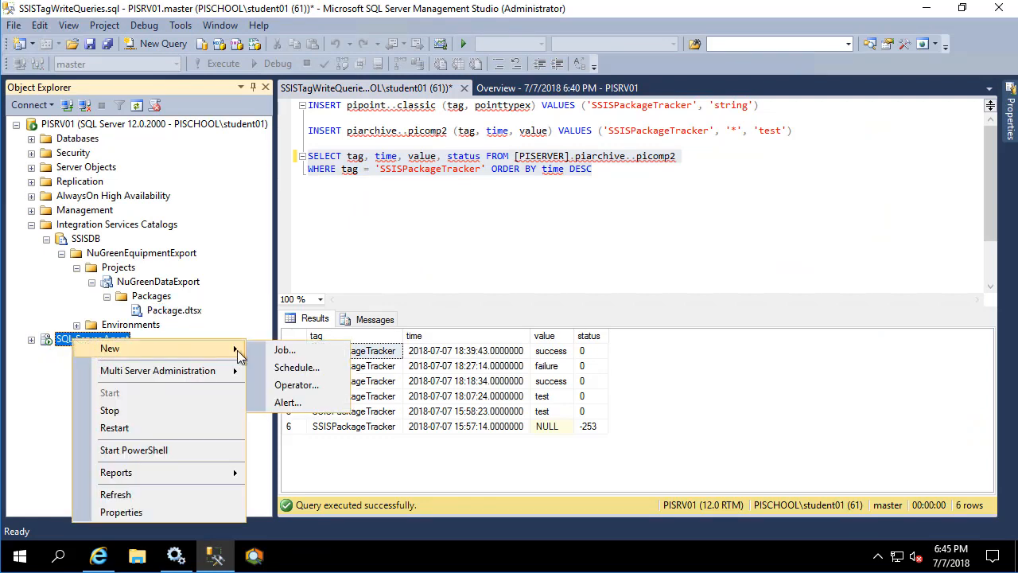
{"action": "left_click", "coordinate": [284, 350]}
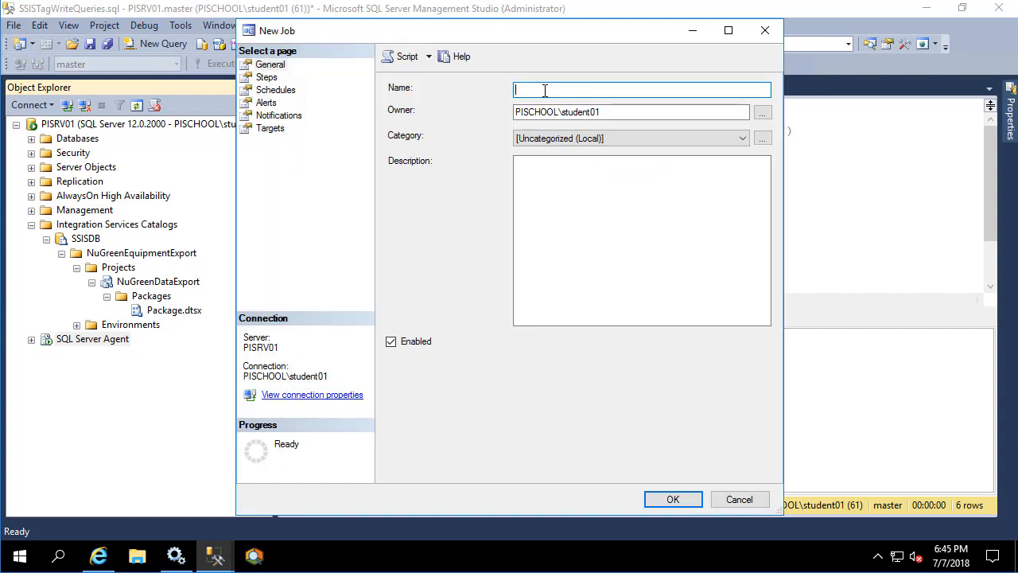
{"action": "type", "text": "NuGreenData"}
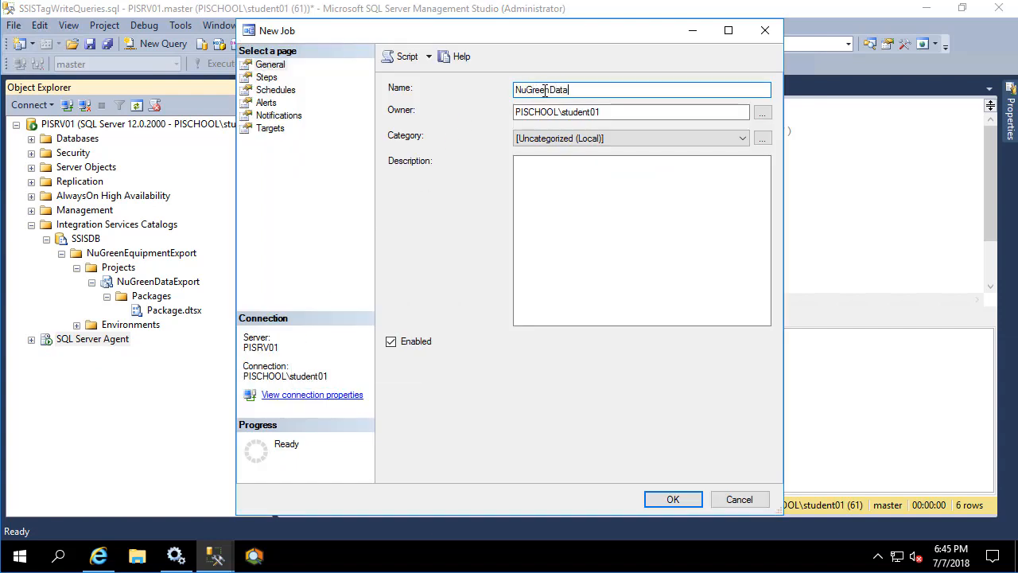
{"action": "type", "text": "ExportDailyJob"}
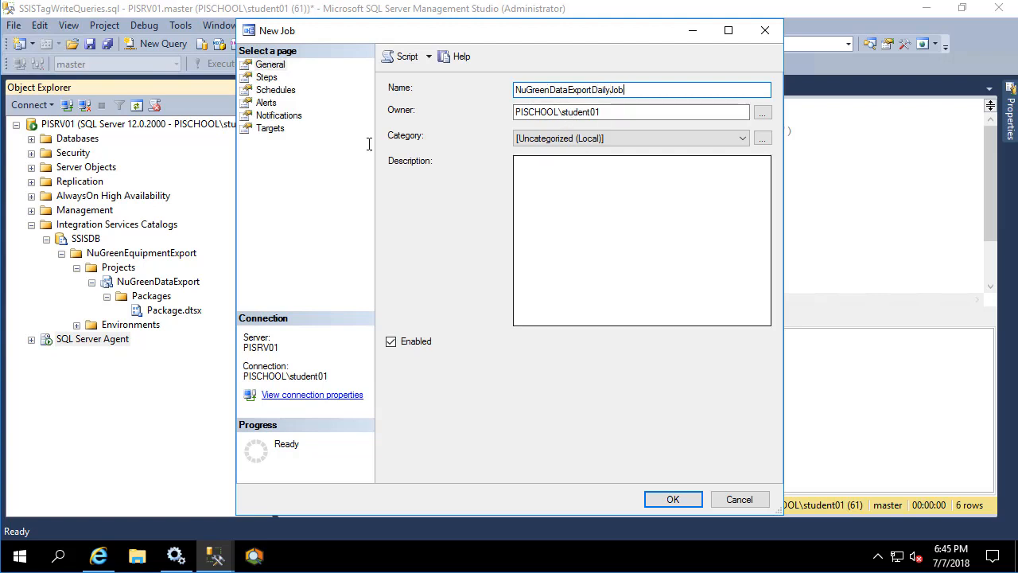
{"action": "left_click", "coordinate": [268, 76]}
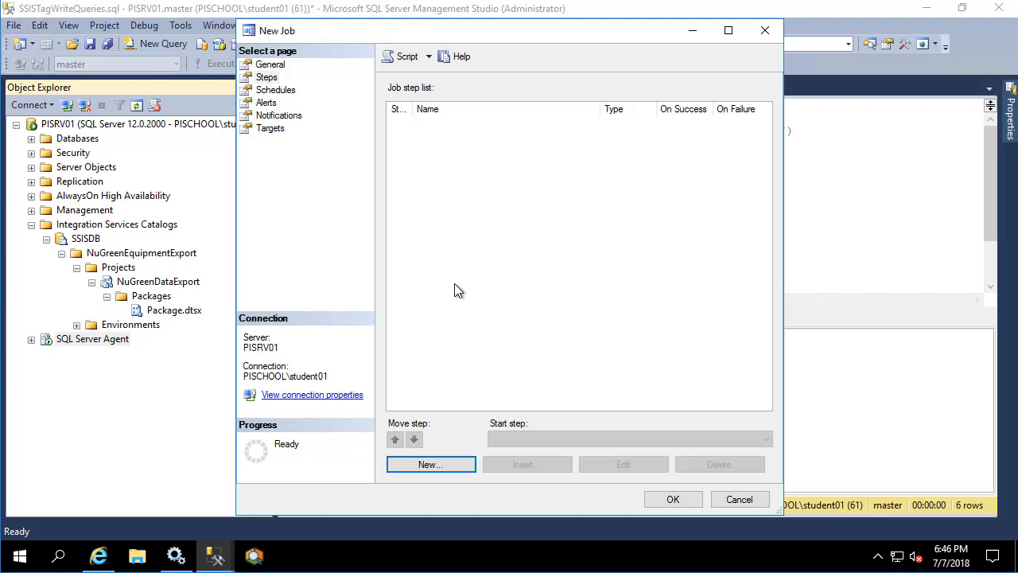
{"action": "mouse_move", "coordinate": [515, 198]}
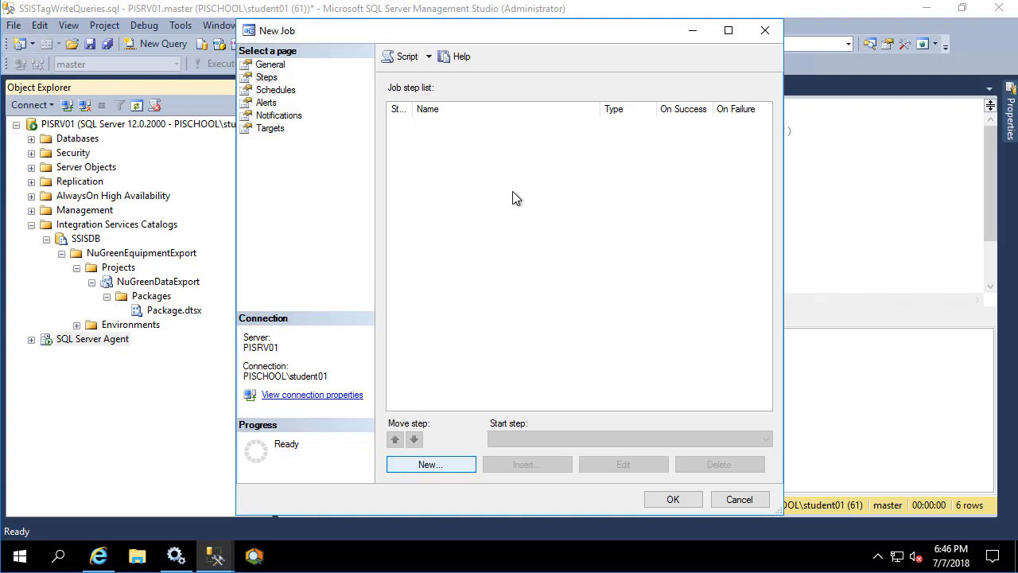
- Add a job step of type SQL Server Integration Services Package pointing at SSISDB's NuGreenDataExport Package.dtsx
{"action": "left_click", "coordinate": [430, 464]}
{"action": "type", "text": "run SSIS package"}
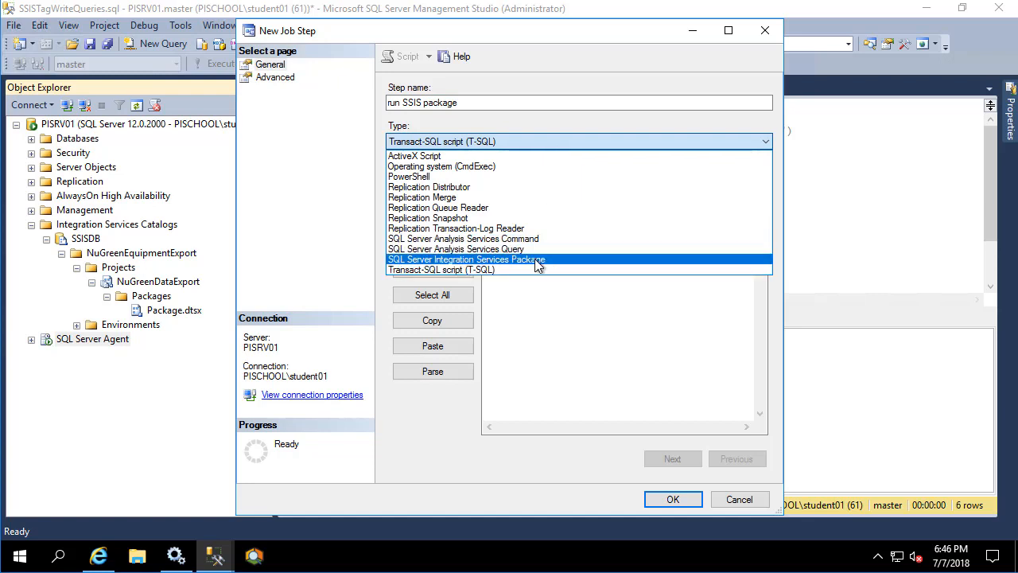
{"action": "left_click", "coordinate": [466, 259]}
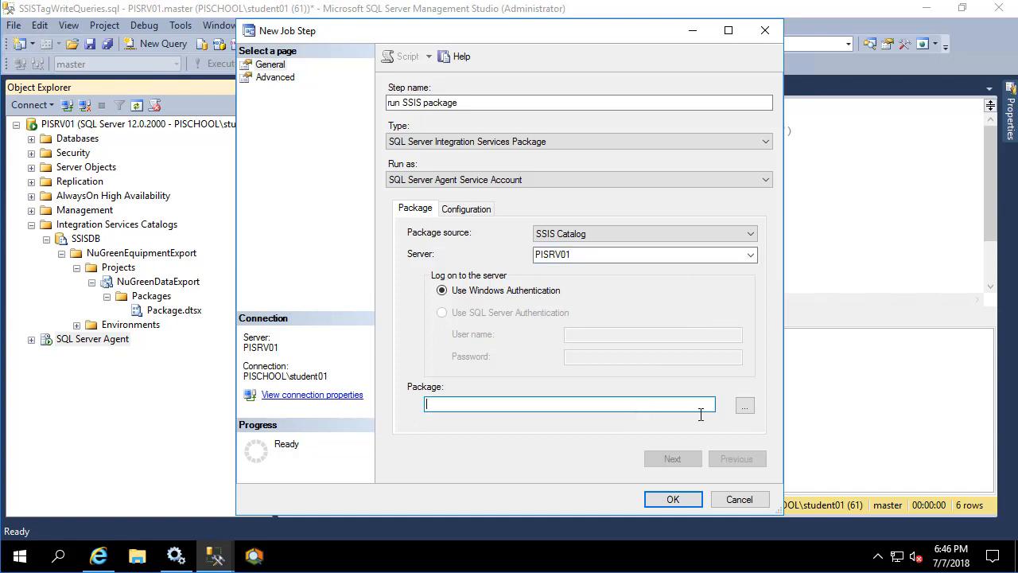
{"action": "left_click", "coordinate": [744, 405]}
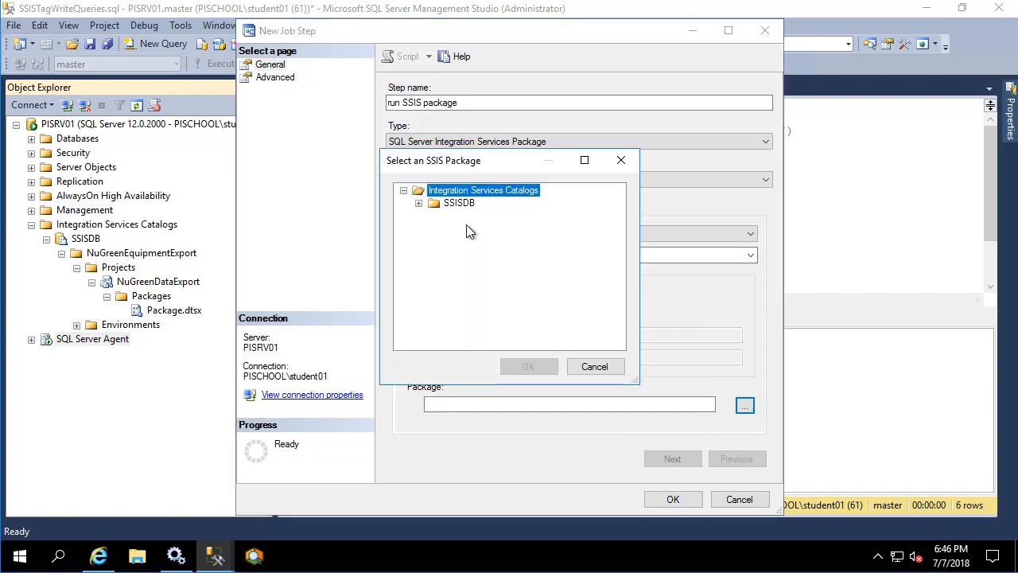
{"action": "left_click", "coordinate": [420, 203]}
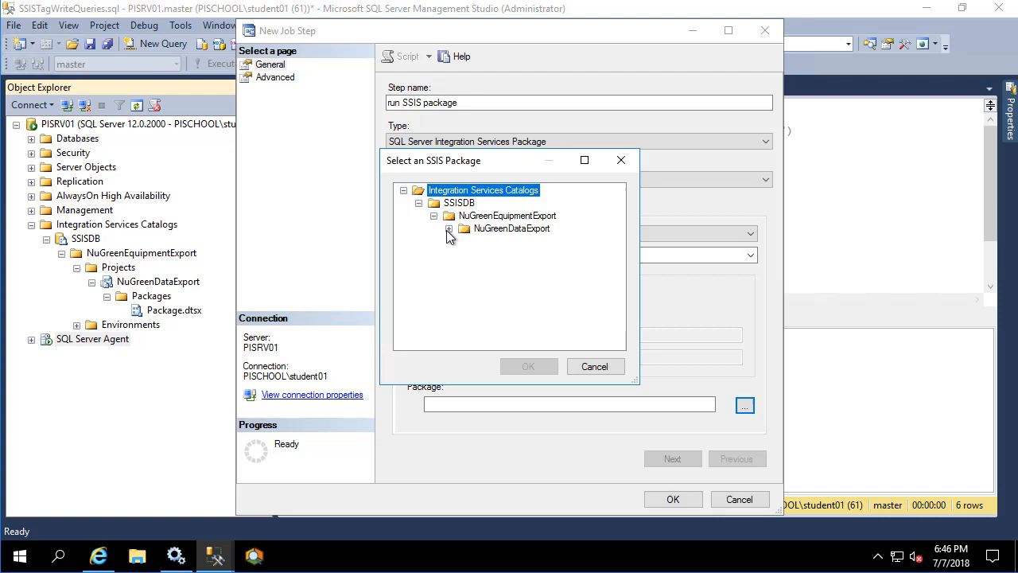
{"action": "left_click", "coordinate": [450, 229]}
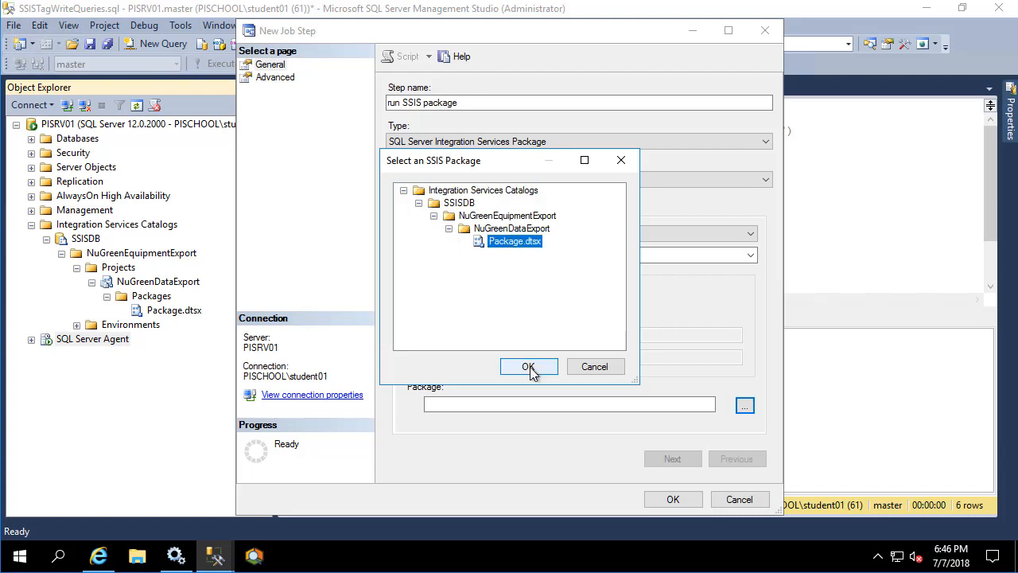
{"action": "left_click", "coordinate": [528, 366]}
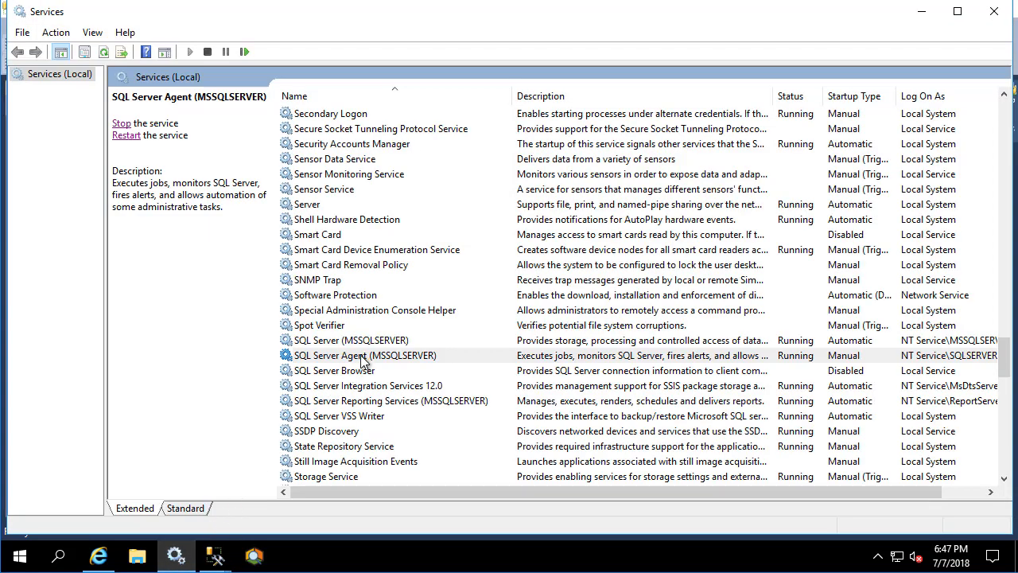
{"action": "left_click", "coordinate": [363, 355]}
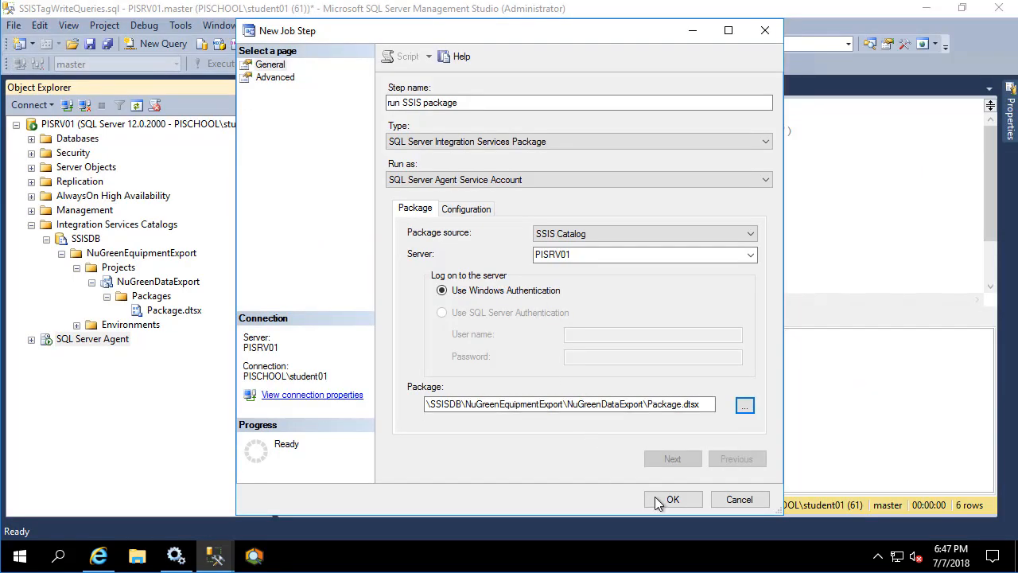
- Save the SSIS package step and add a 'daily schedule' occurring daily at 6:50 PM
{"action": "left_click", "coordinate": [674, 500]}
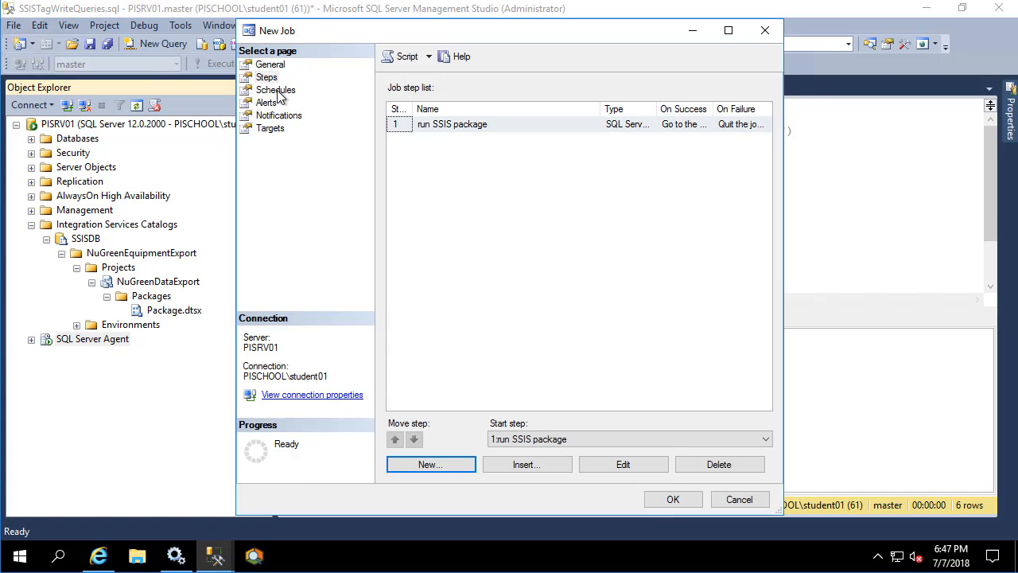
{"action": "left_click", "coordinate": [277, 89]}
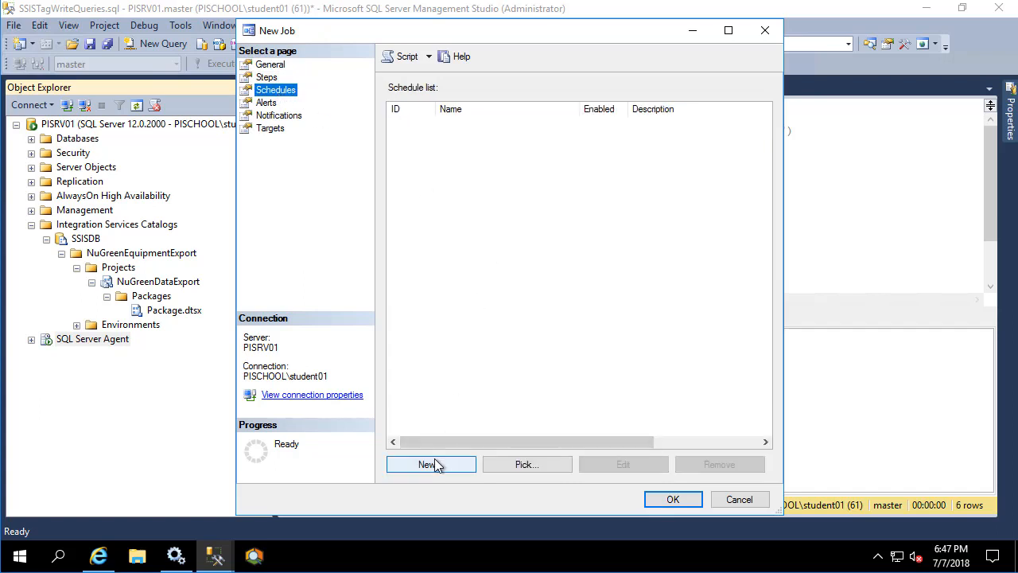
{"action": "left_click", "coordinate": [429, 465]}
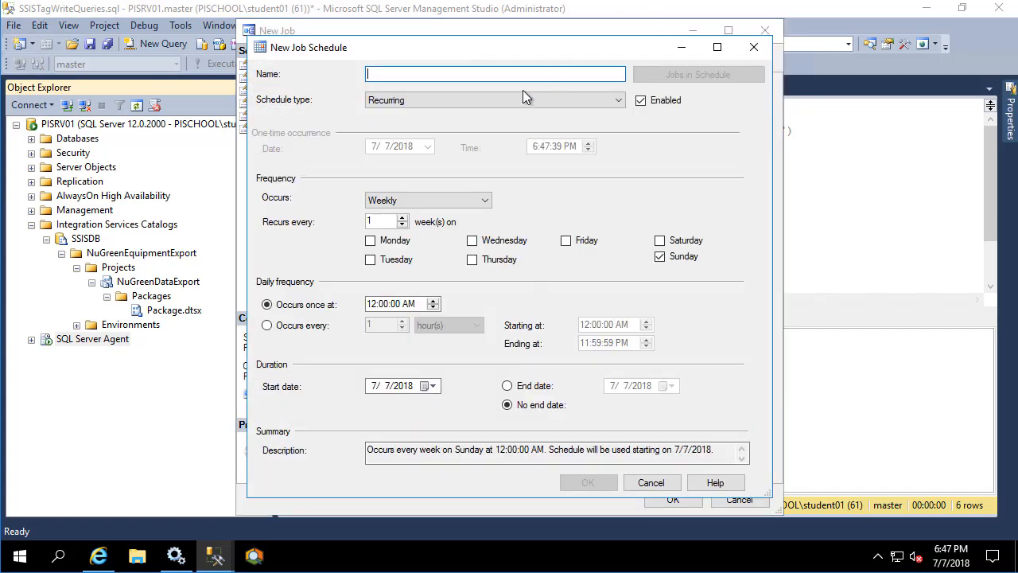
{"action": "type", "text": "daily schedule"}
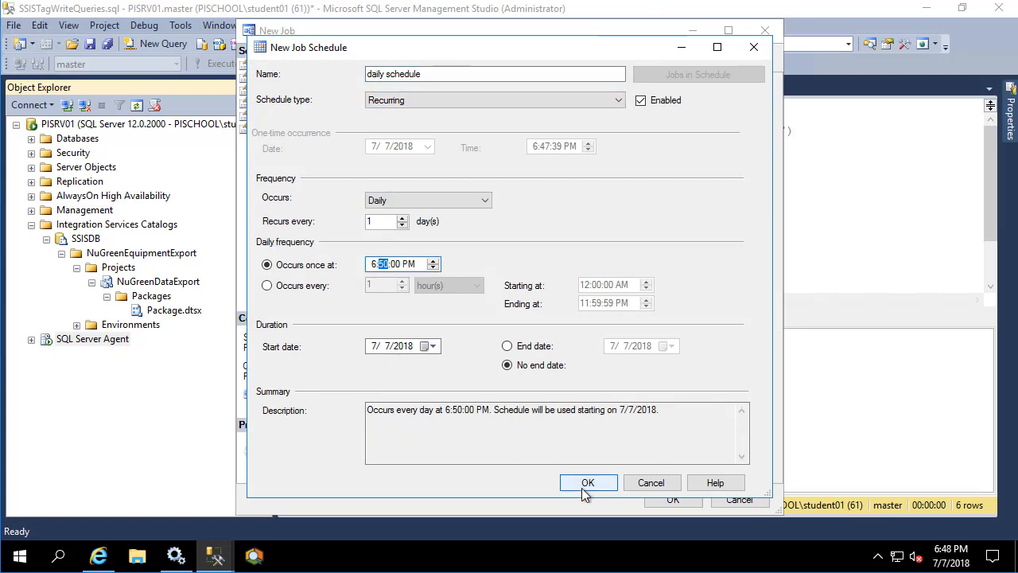
{"action": "left_click", "coordinate": [589, 482]}
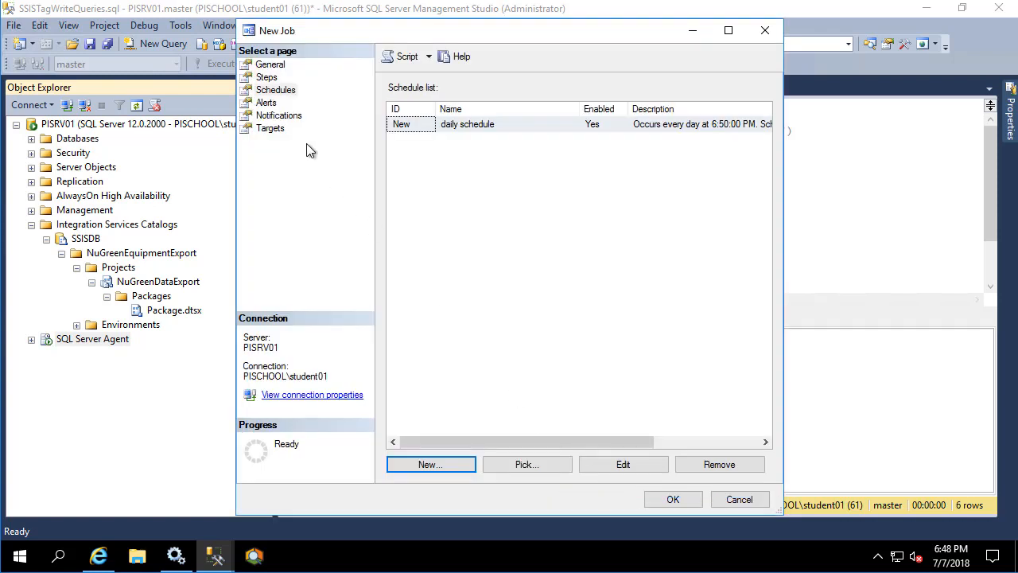
- Review the alerts settings and create the job, returning to the query window
{"action": "left_click", "coordinate": [267, 102]}
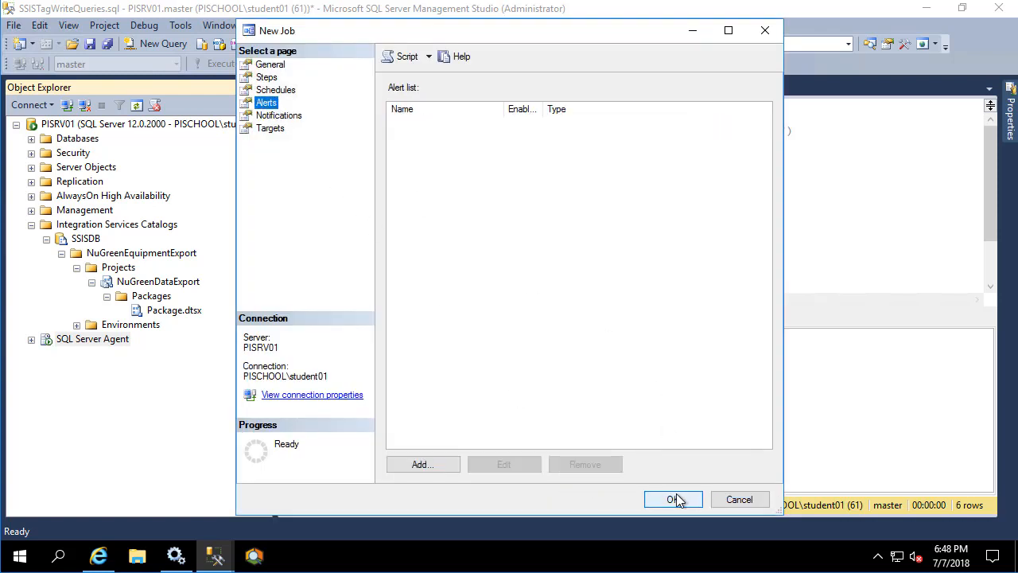
{"action": "left_click", "coordinate": [673, 499]}
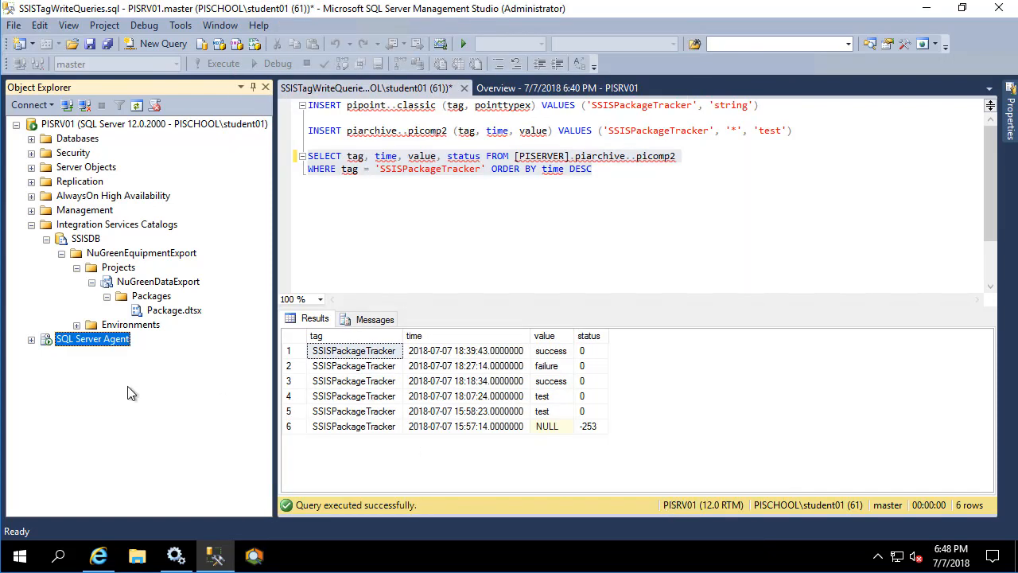
- Expand SQL Server Agent and bring up the Job Activity Monitor
{"action": "left_click", "coordinate": [30, 339]}
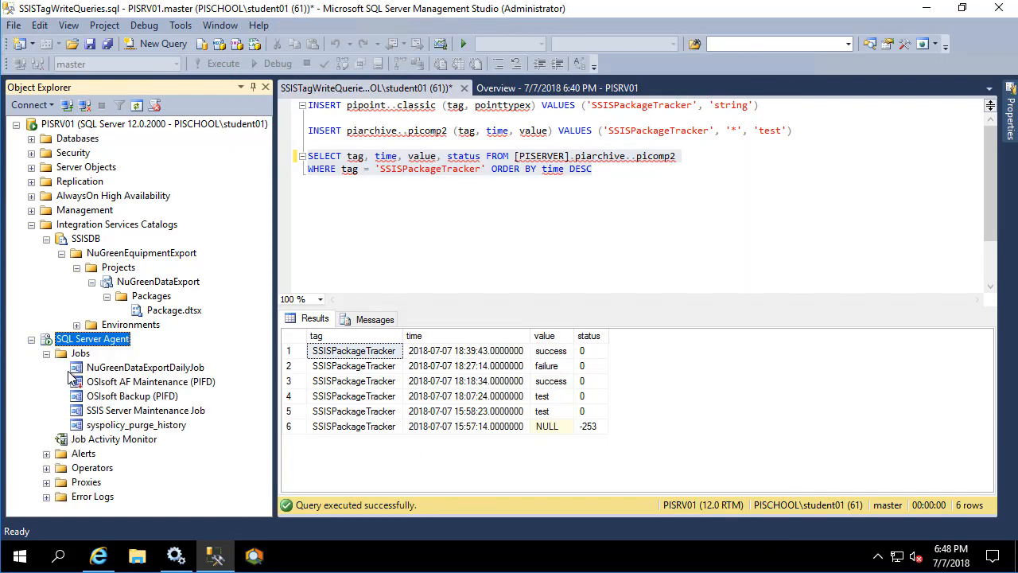
{"action": "mouse_move", "coordinate": [42, 405]}
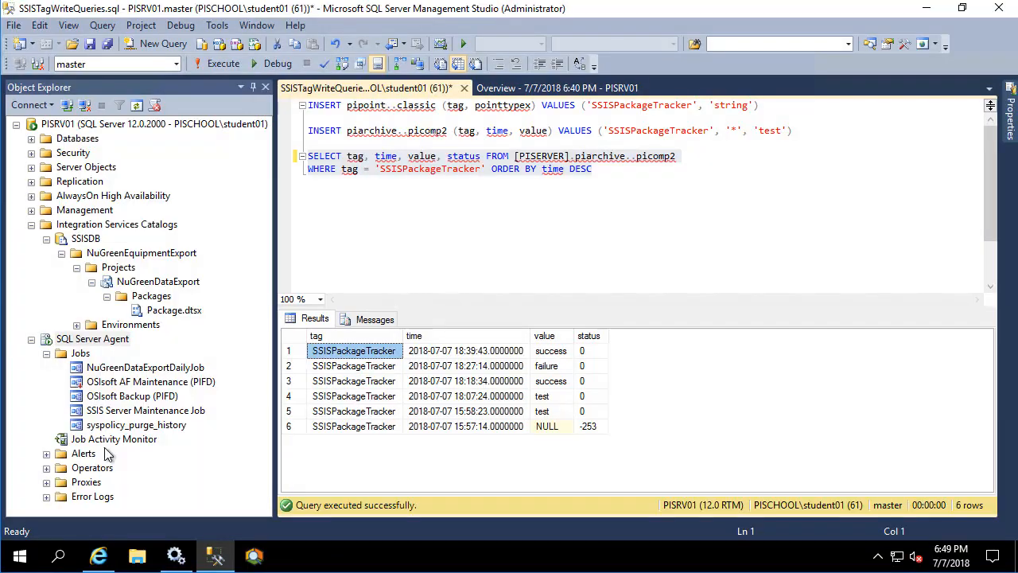
{"action": "left_click", "coordinate": [115, 439]}
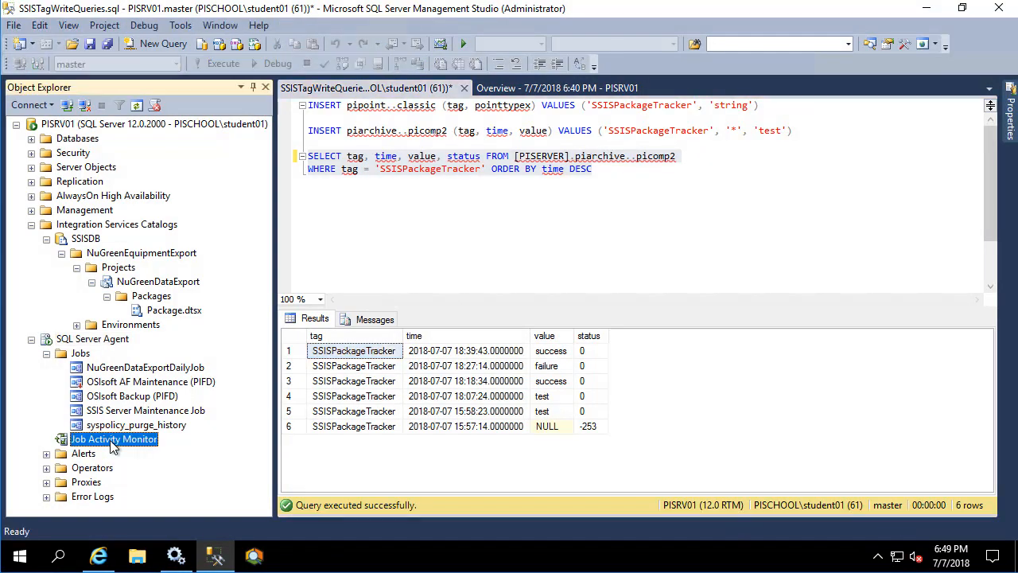
{"action": "double_click", "coordinate": [114, 439]}
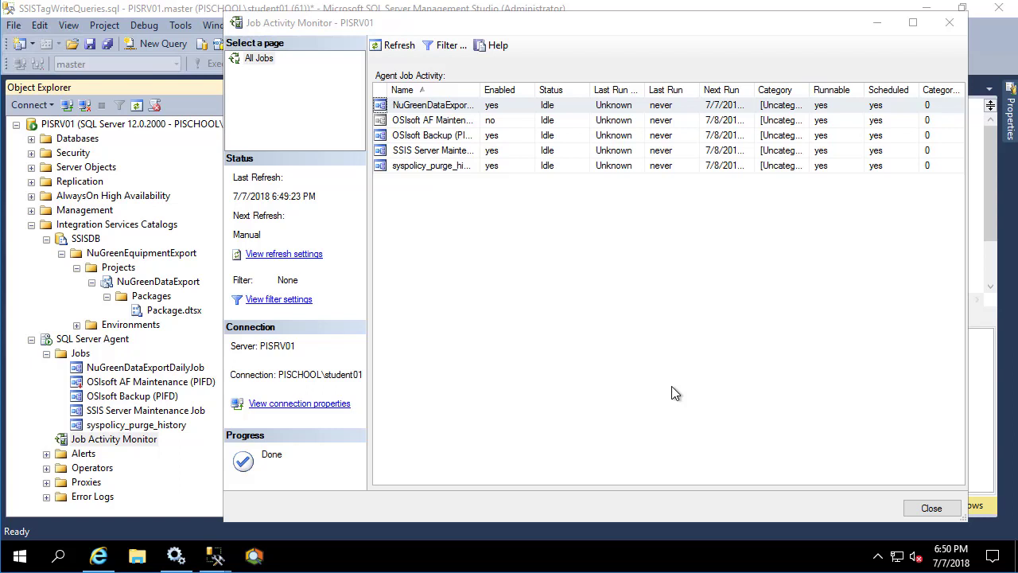
- Refresh until NuGreenDataExportDailyJob's 6:50 PM run shows Succeeded, then close the monitor
{"action": "left_click", "coordinate": [393, 45]}
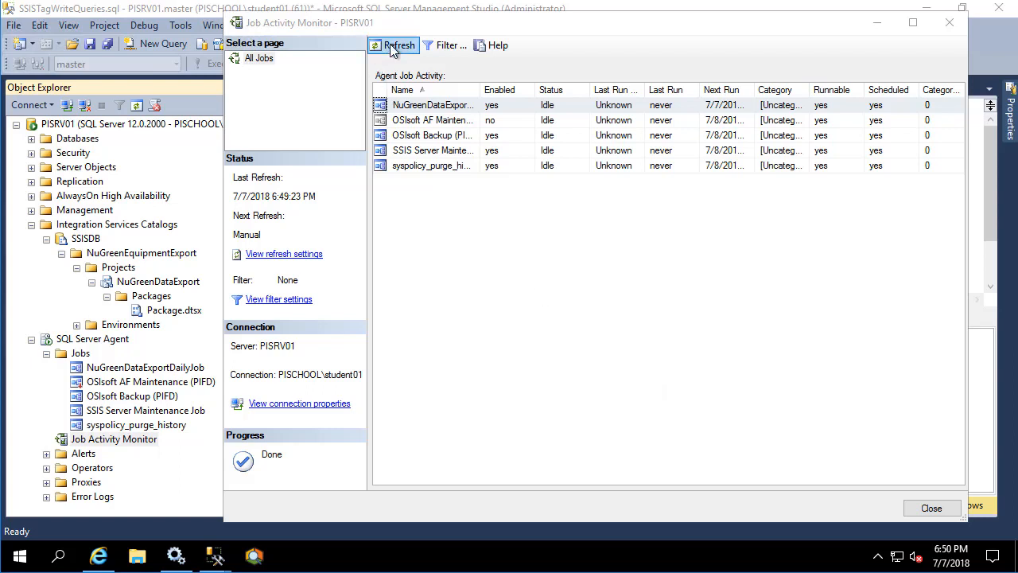
{"action": "left_click", "coordinate": [392, 45]}
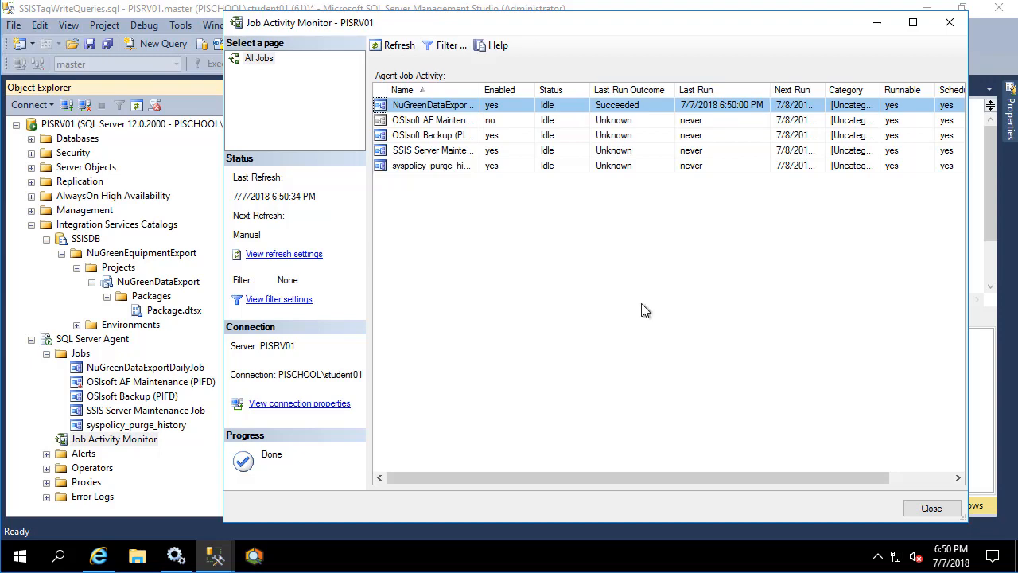
{"action": "left_click", "coordinate": [932, 507]}
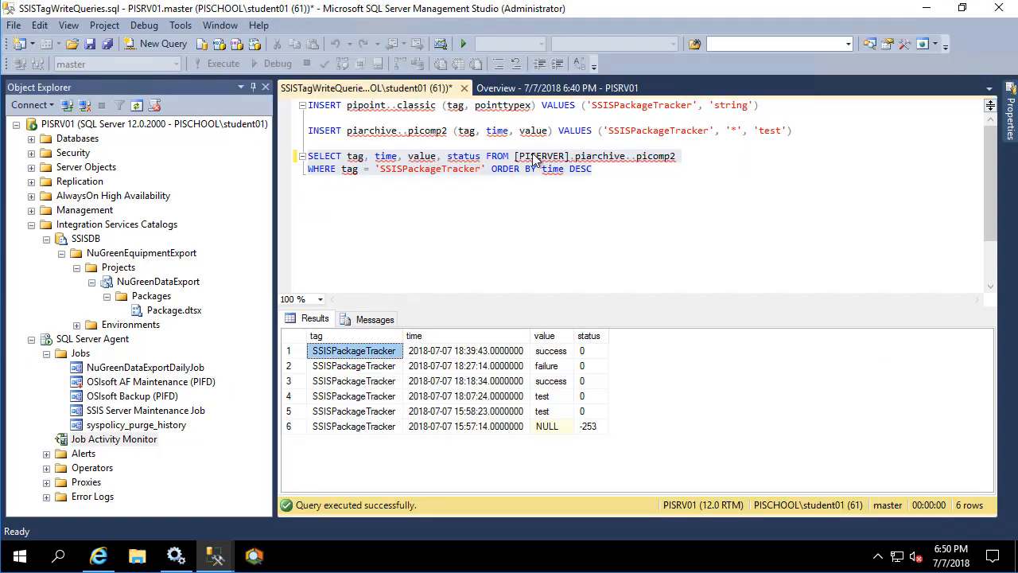